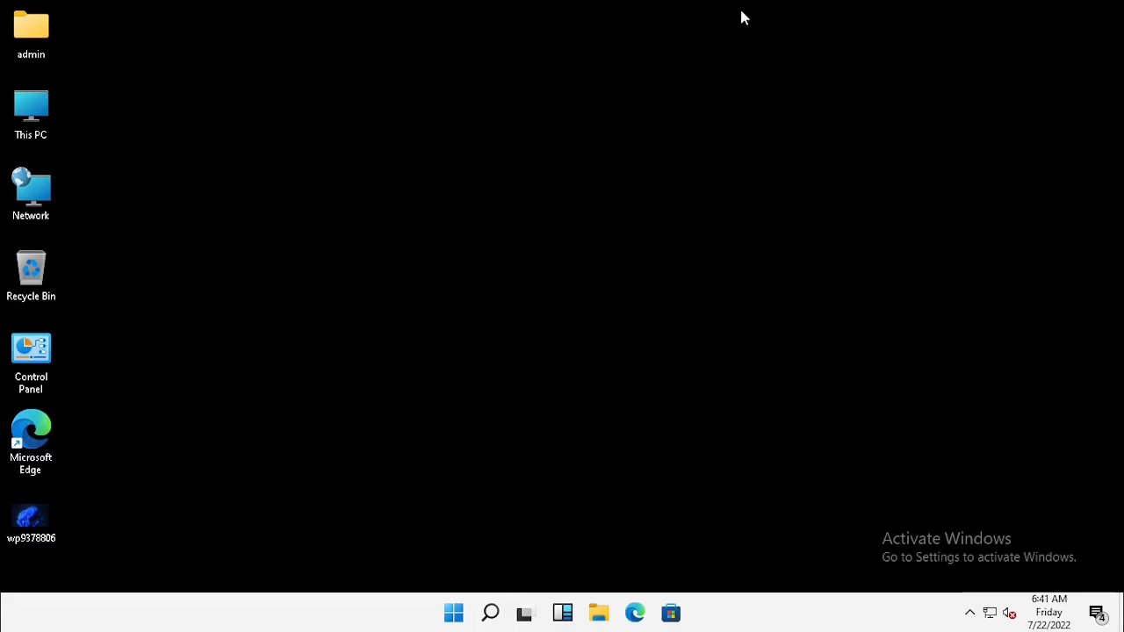
mouse_move(582, 286)
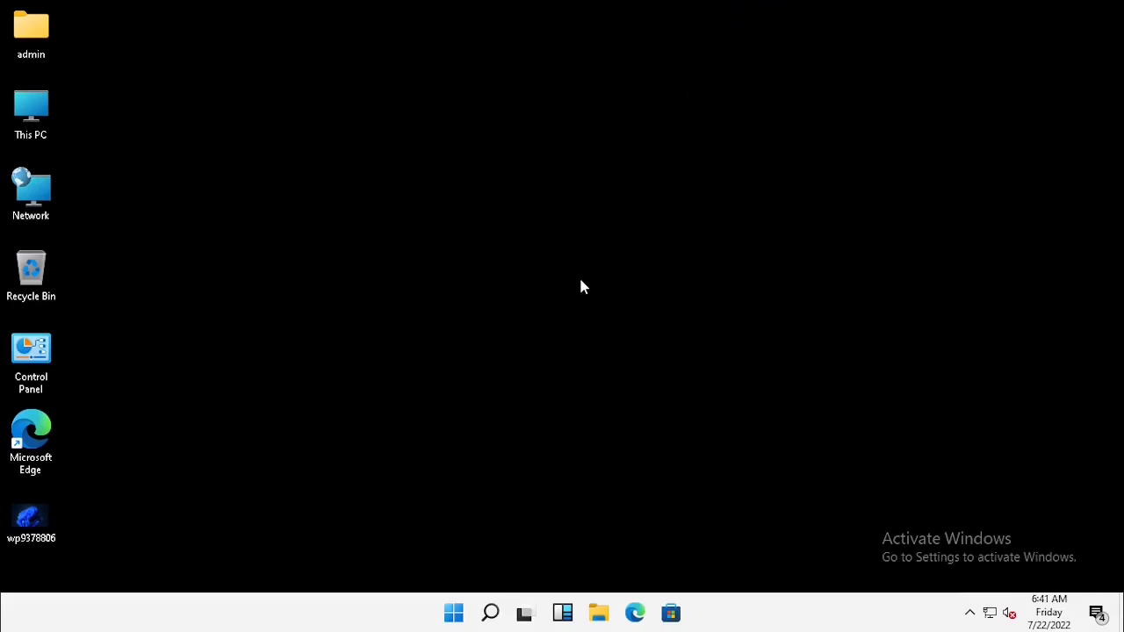
mouse_move(635, 613)
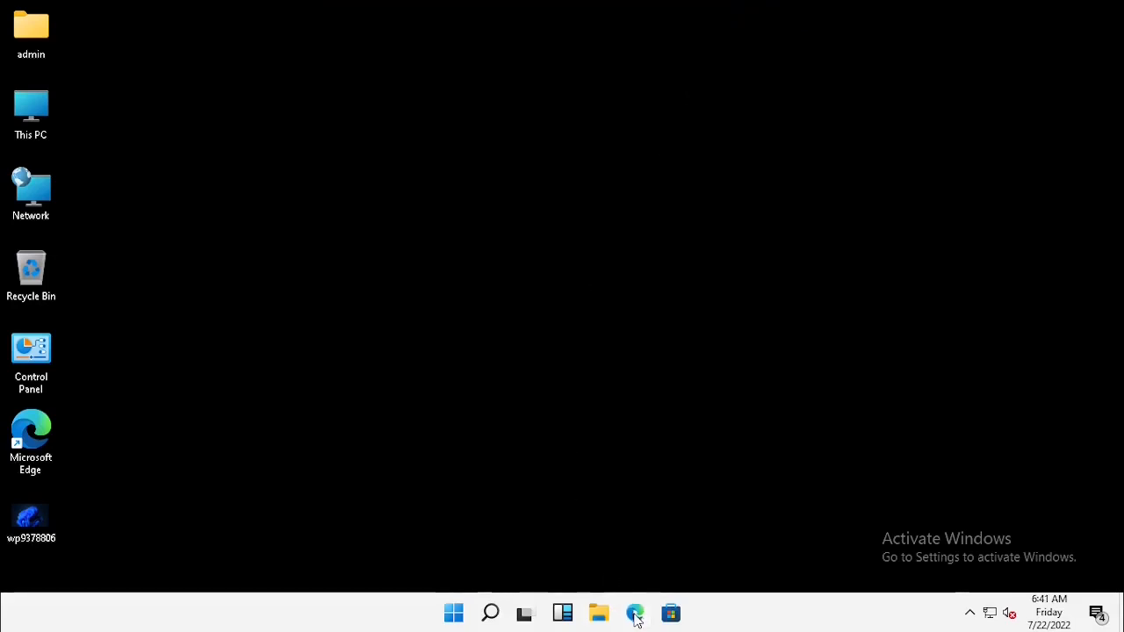
- Open Microsoft Edge on the local Odoo login page at localhost:8069
click(635, 613)
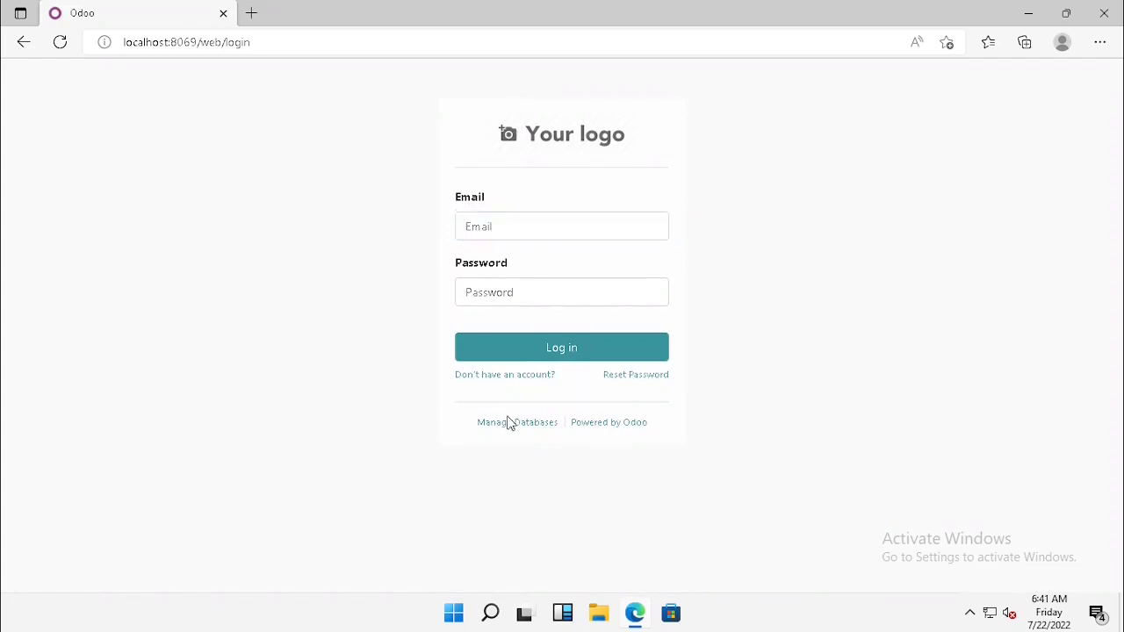
- Go to Manage Databases from the login page and use the Test database's controls
click(516, 422)
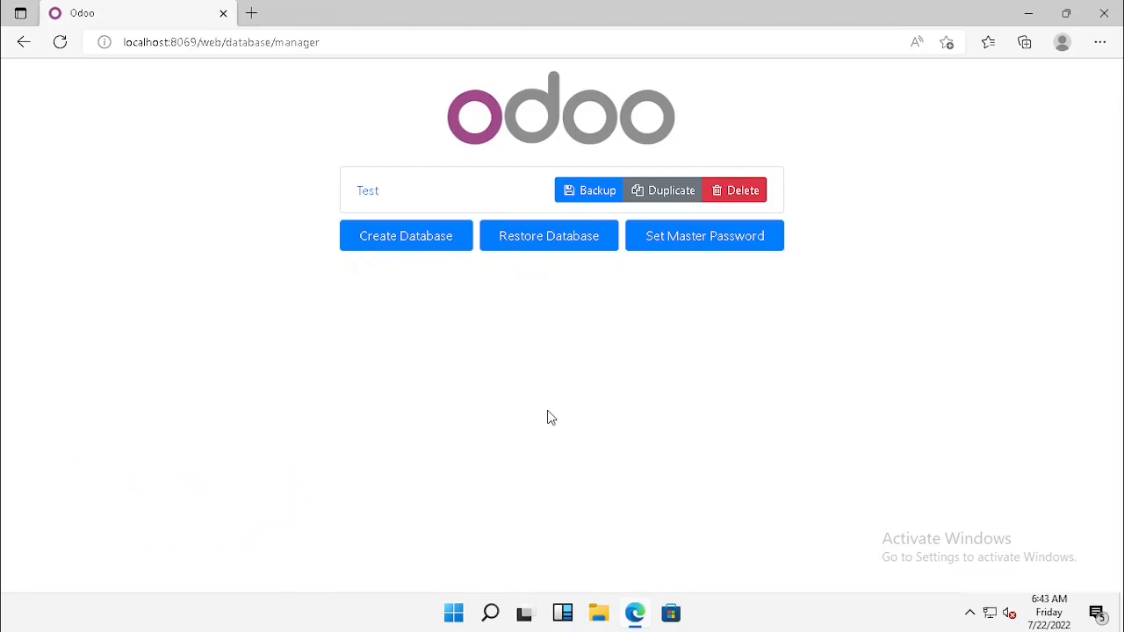
mouse_move(654, 369)
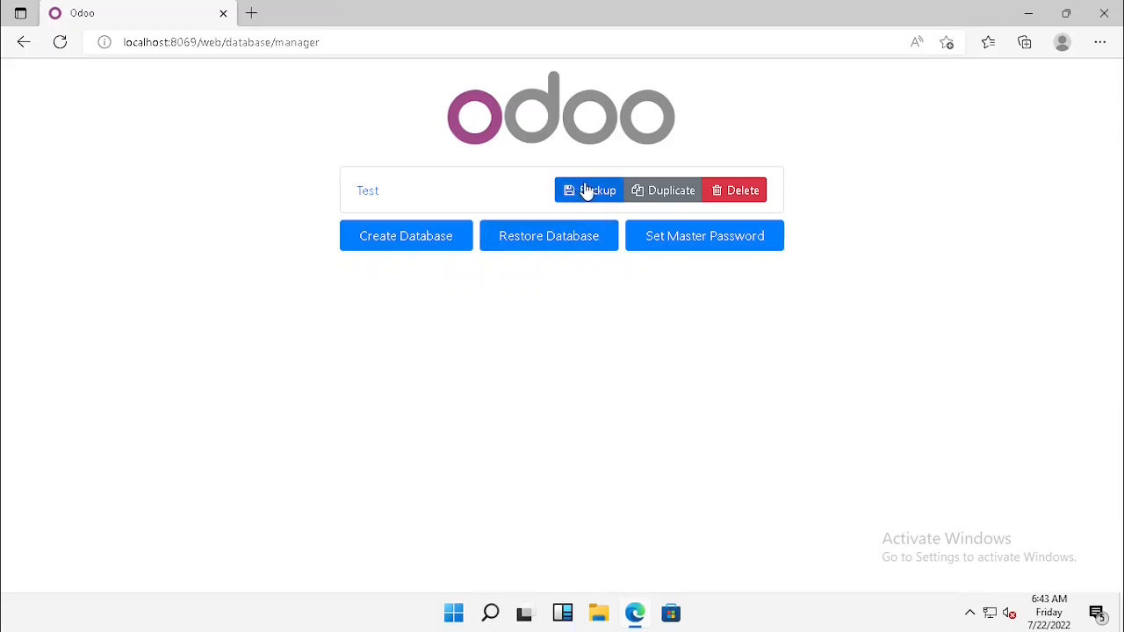
click(588, 191)
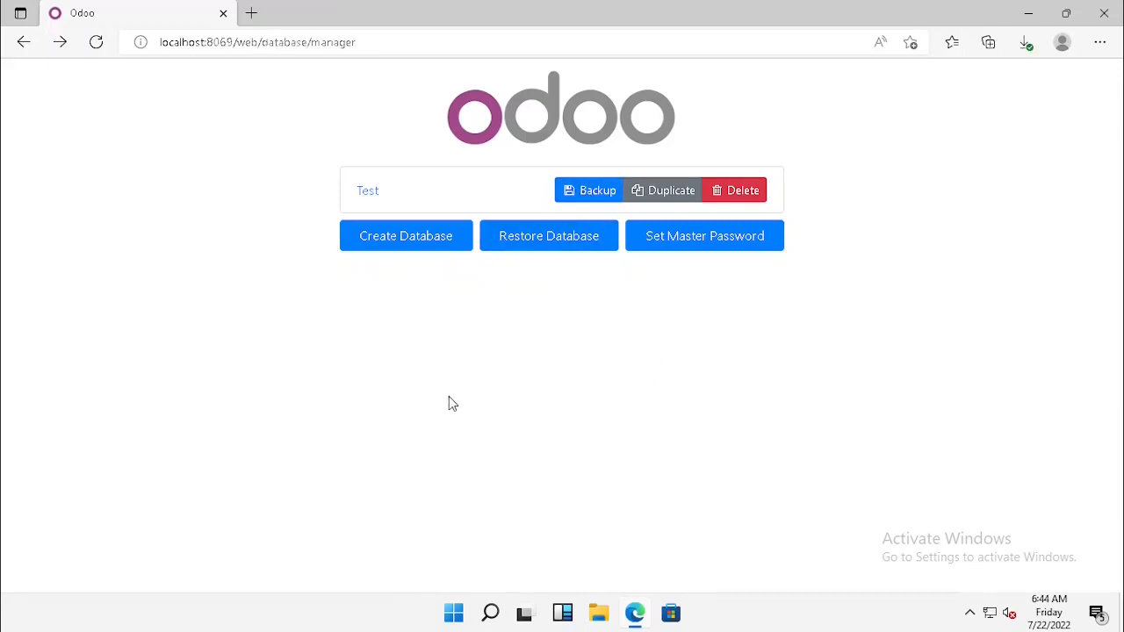
mouse_move(549, 235)
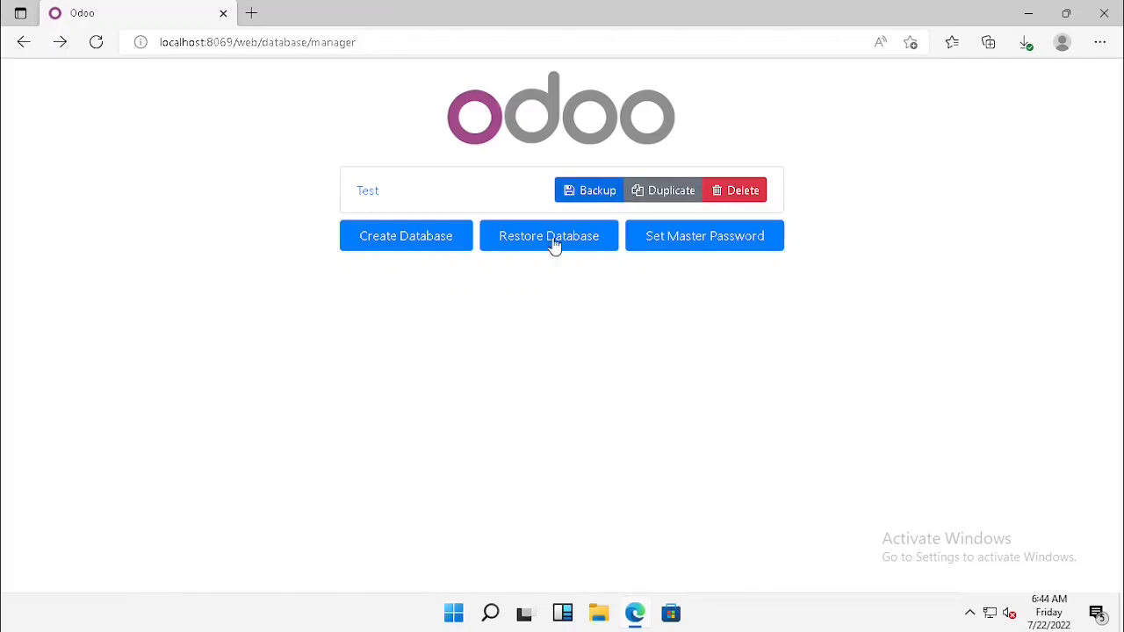
mouse_move(541, 246)
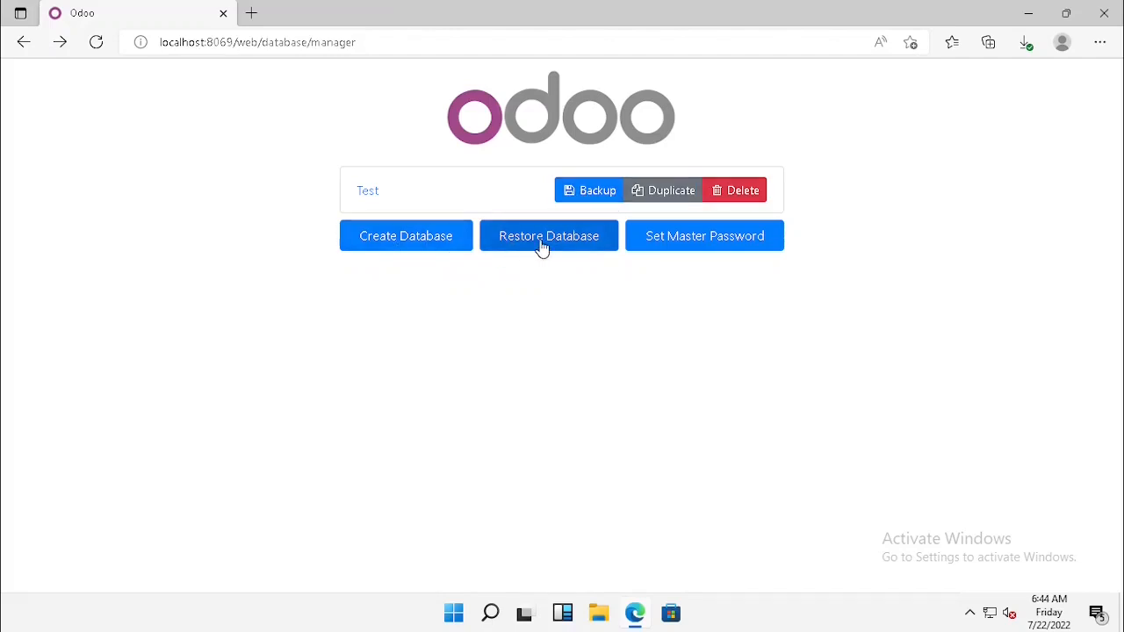
mouse_move(704, 252)
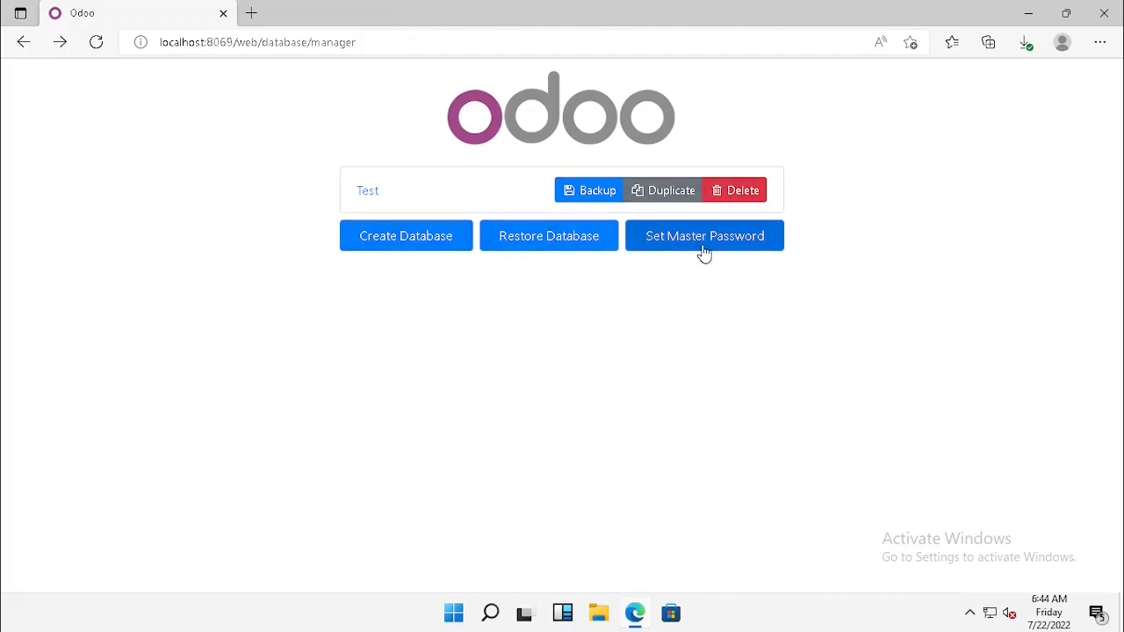
mouse_move(662, 190)
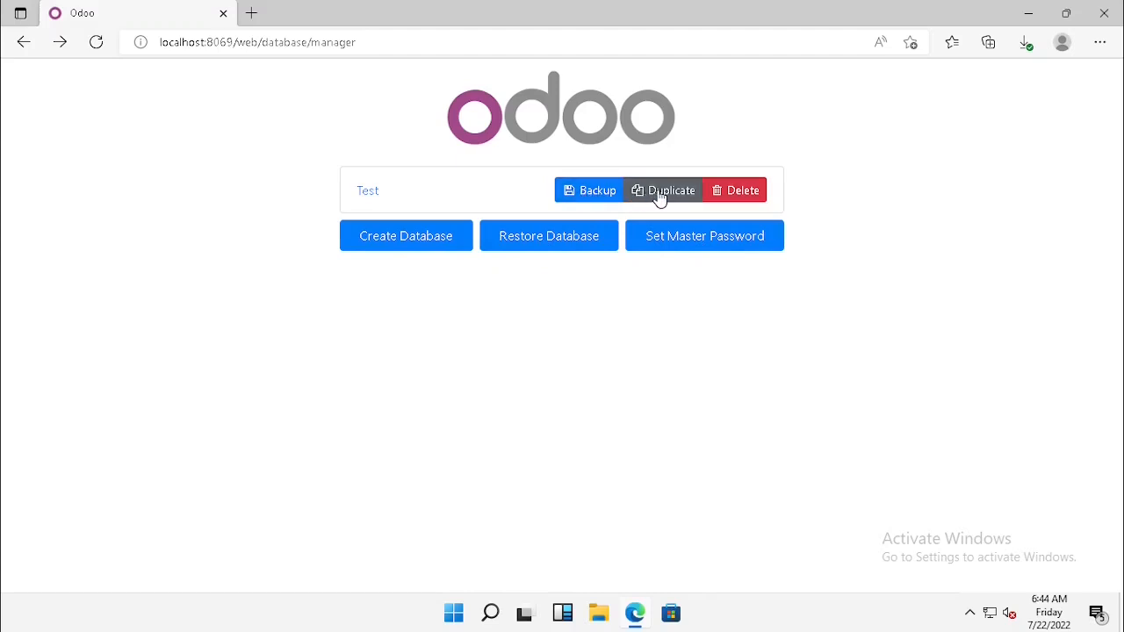
mouse_move(596, 191)
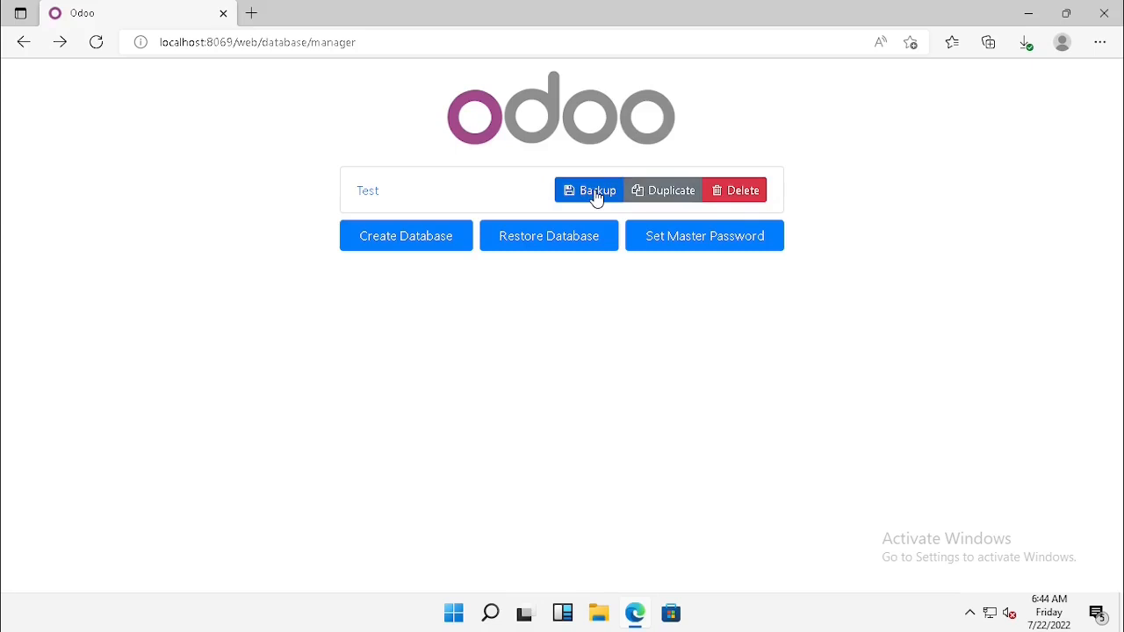
- Back up Test with the master password, trying pg_dump but settling on zip with filestore
click(589, 190)
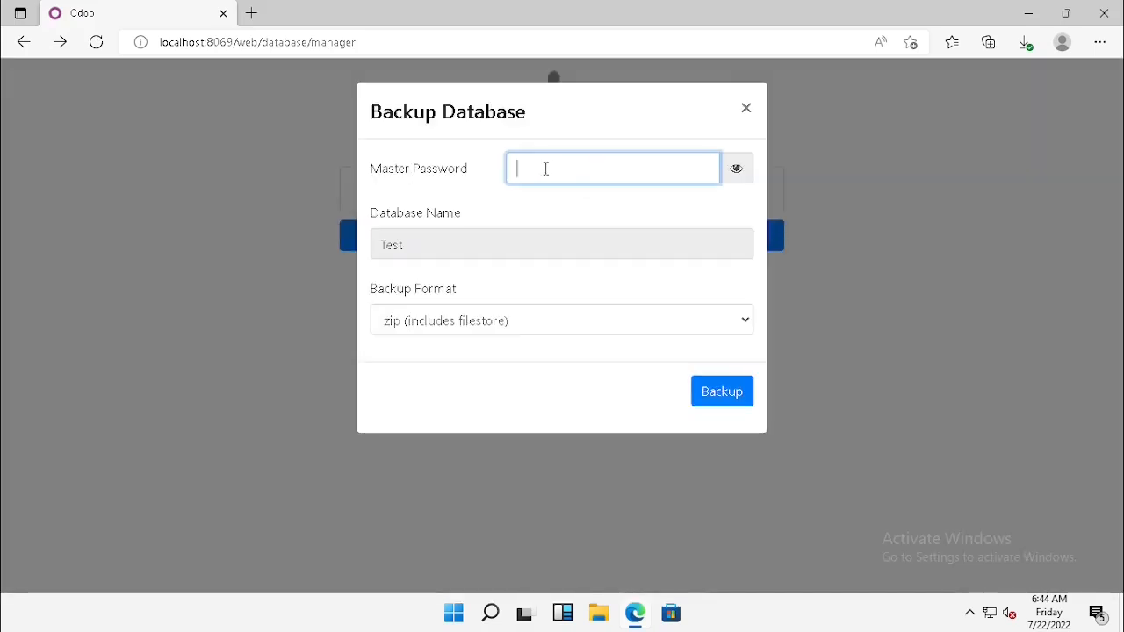
text(••)
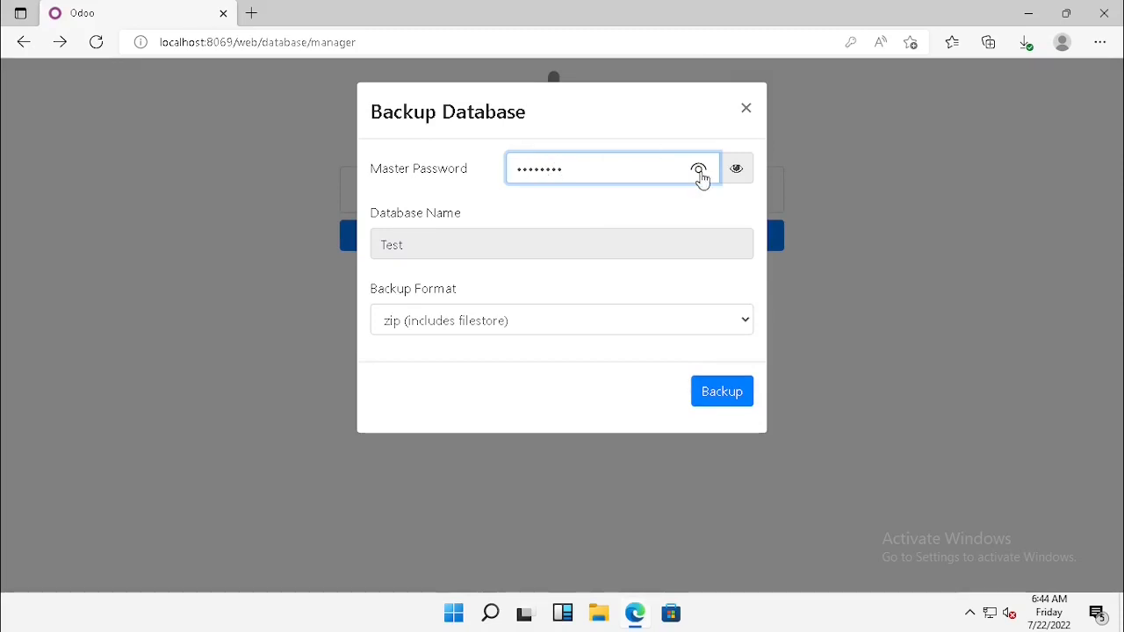
click(698, 167)
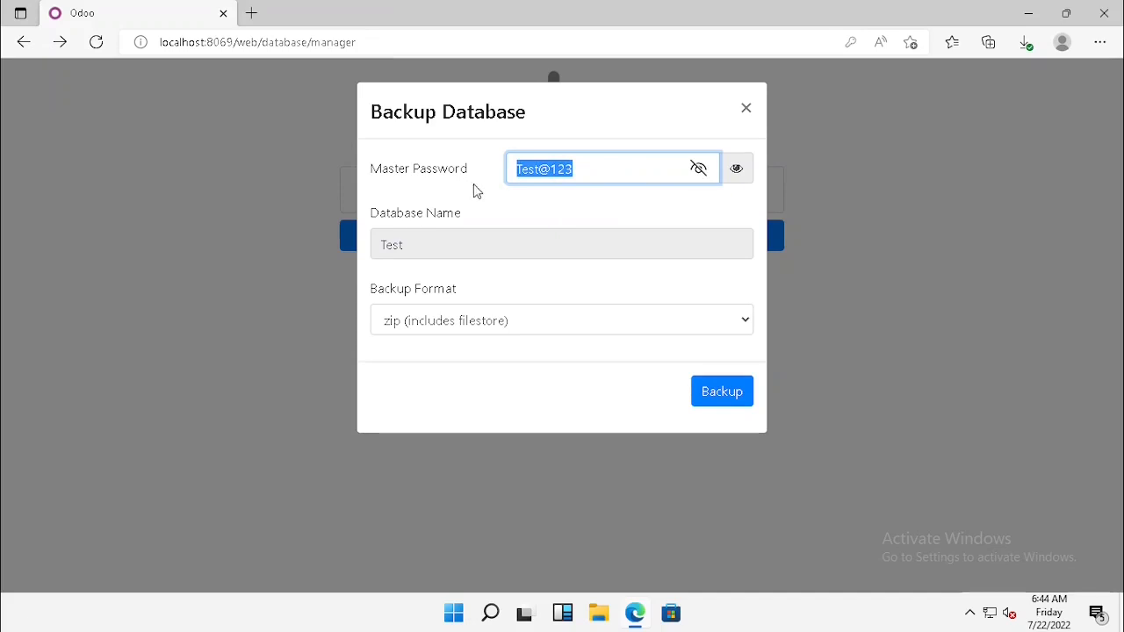
mouse_move(476, 333)
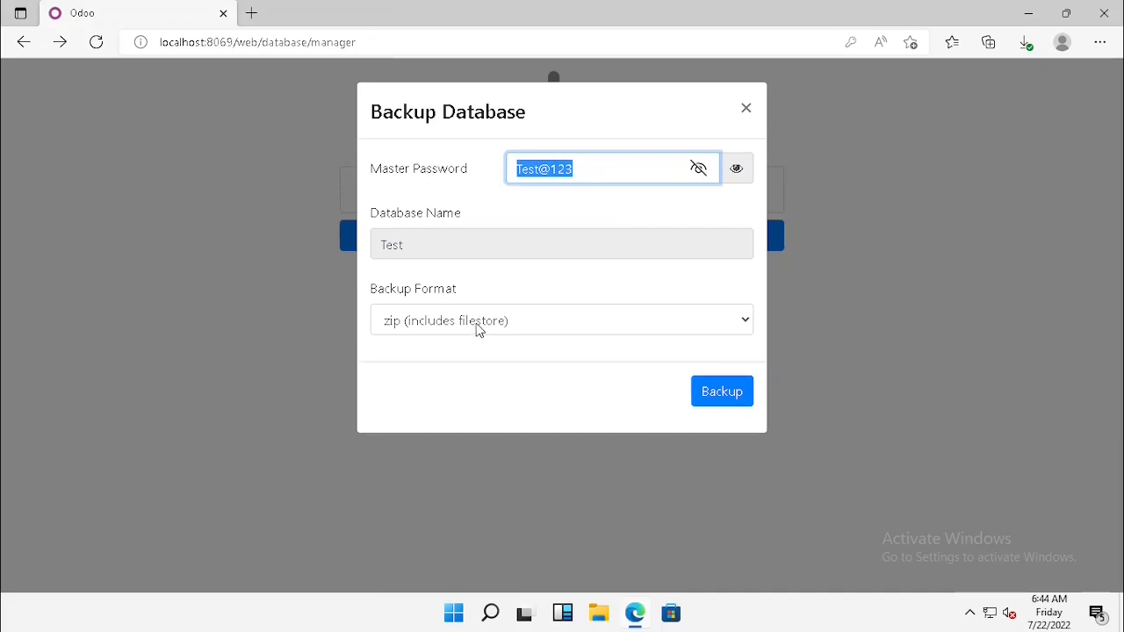
click(562, 318)
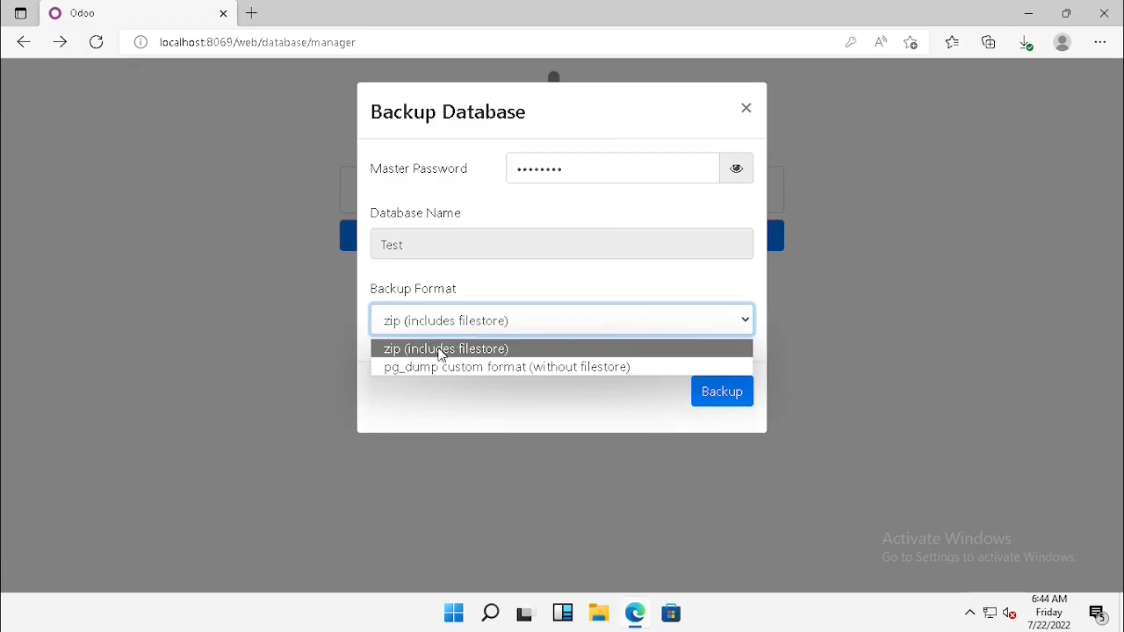
click(445, 349)
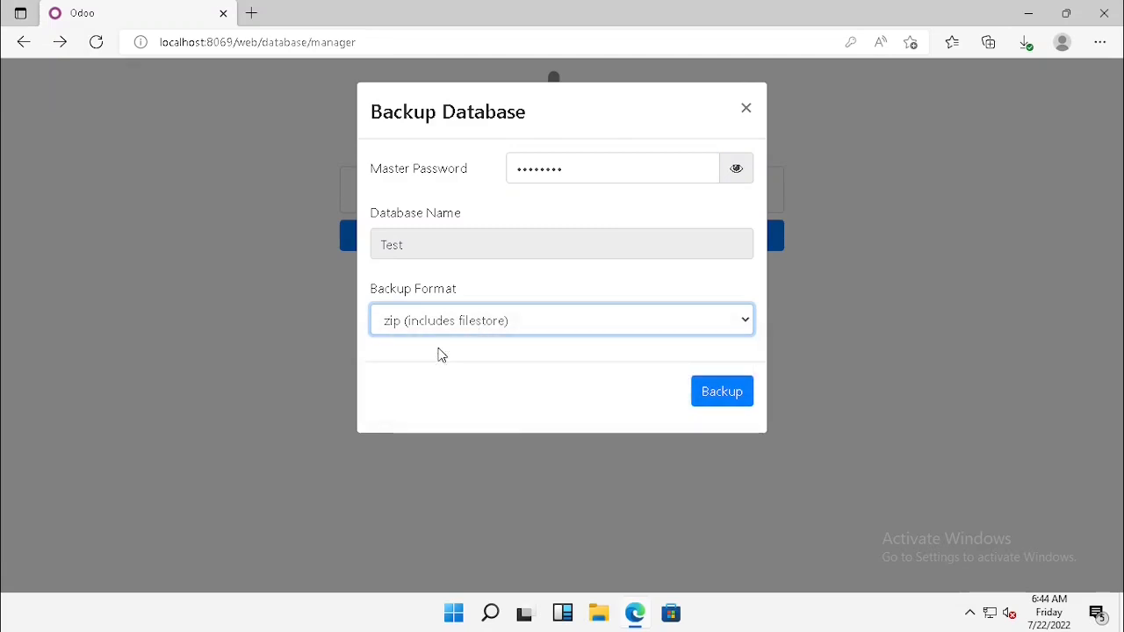
click(560, 319)
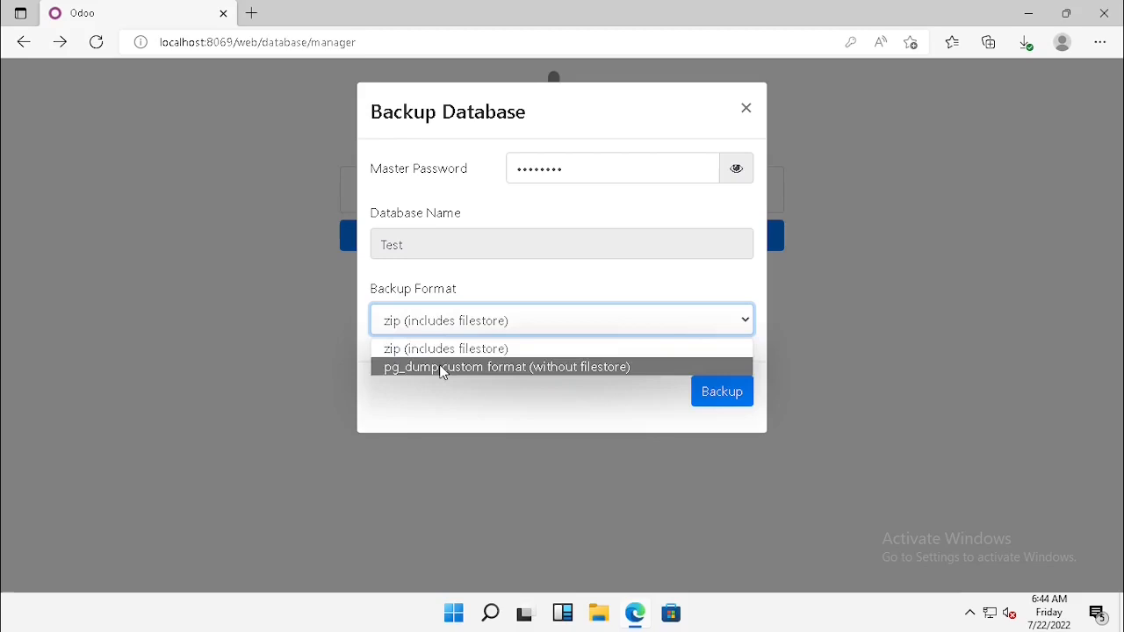
click(506, 366)
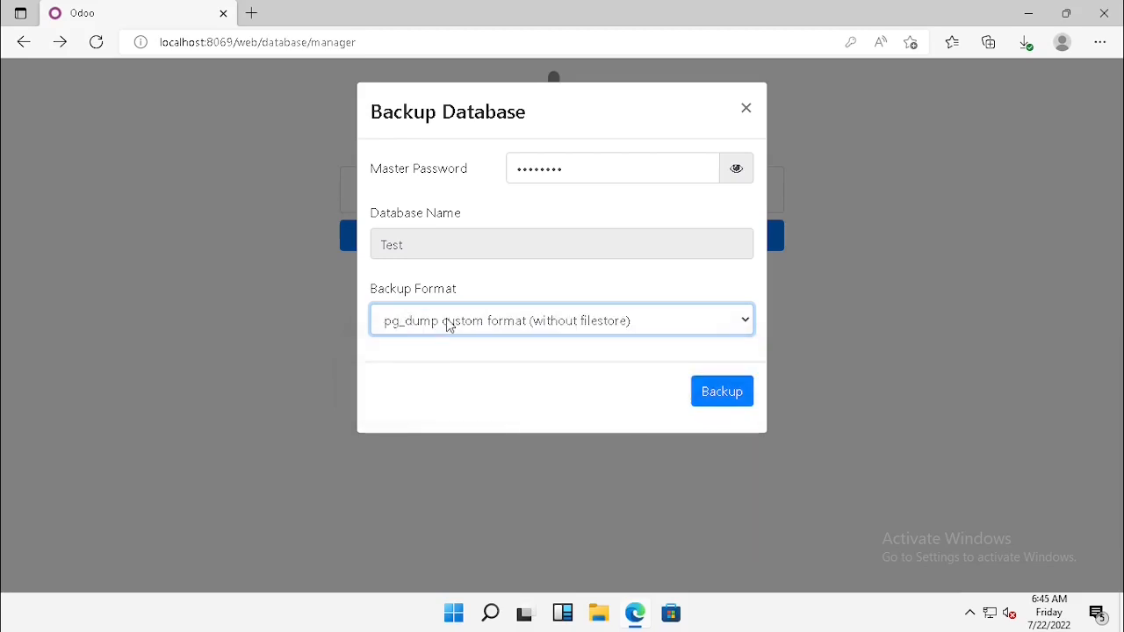
click(561, 319)
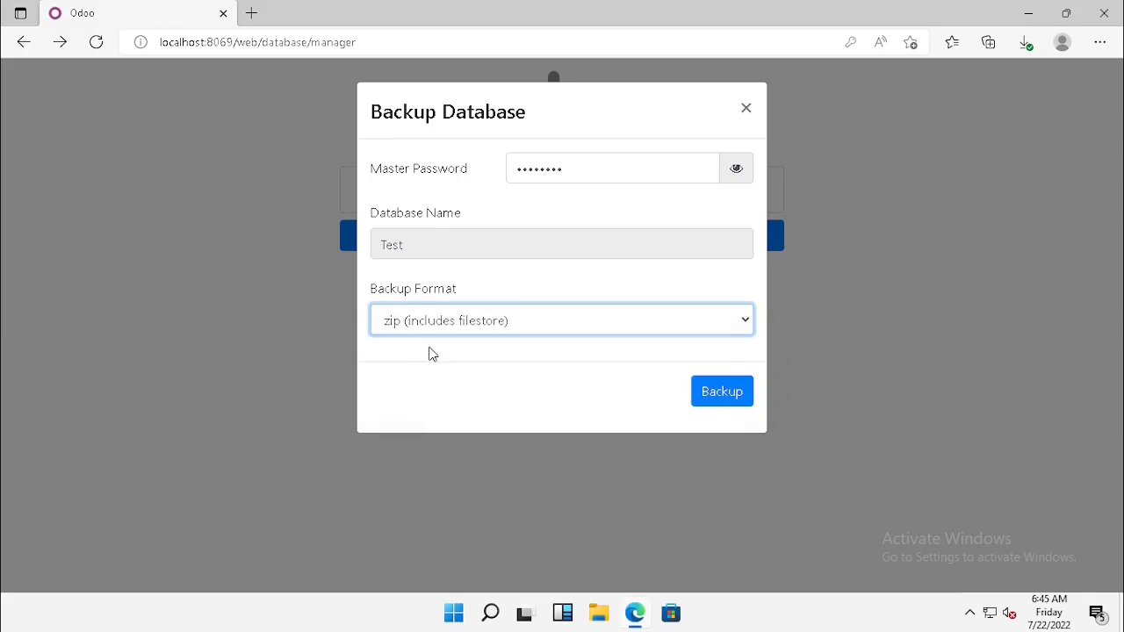
click(721, 390)
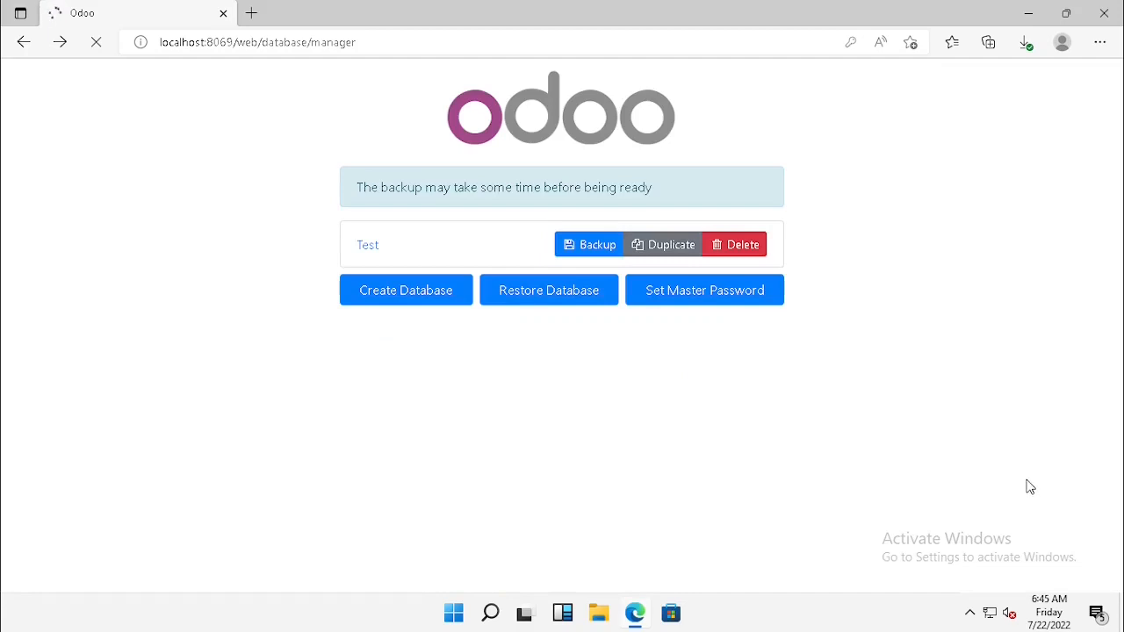
mouse_move(448, 209)
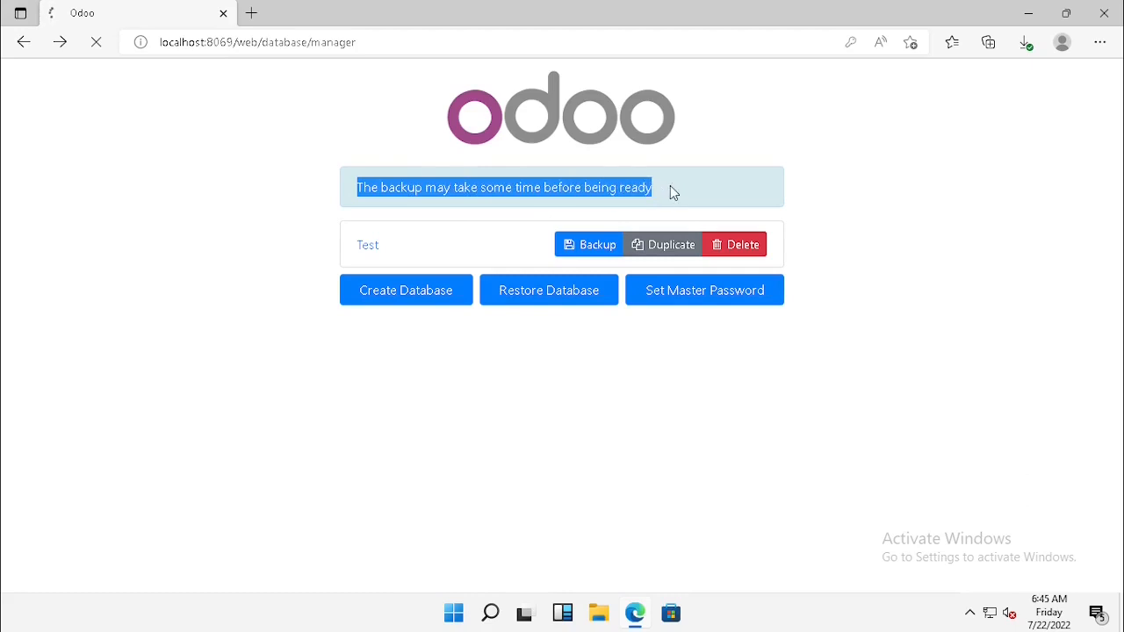
- Download a pg_dump custom format backup of Test and check the downloaded files
click(1023, 41)
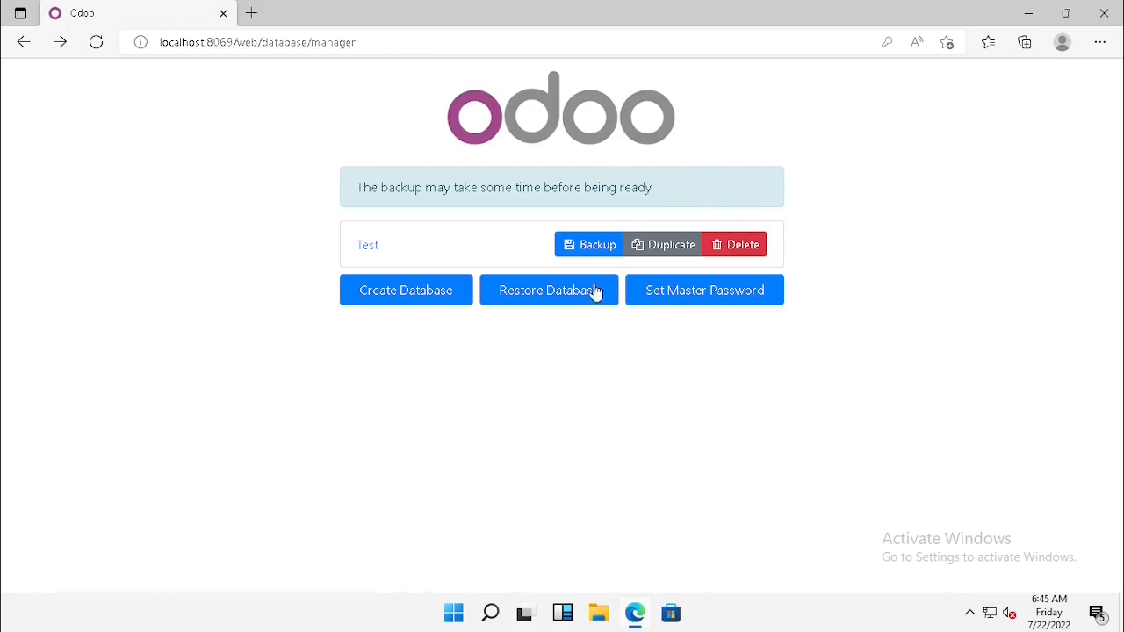
click(588, 244)
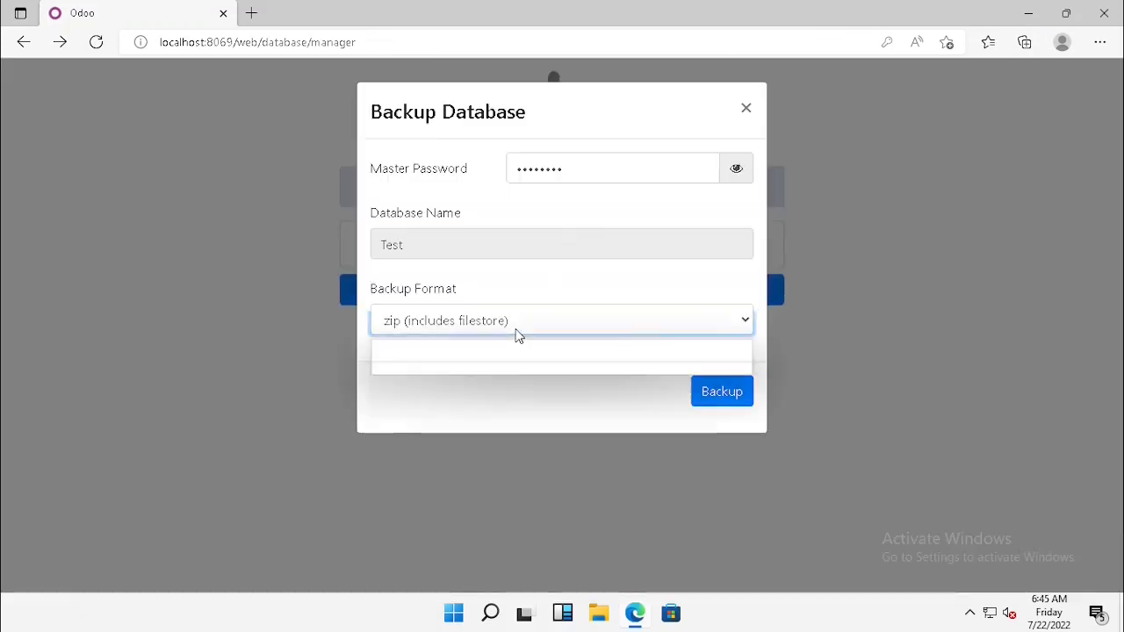
click(561, 320)
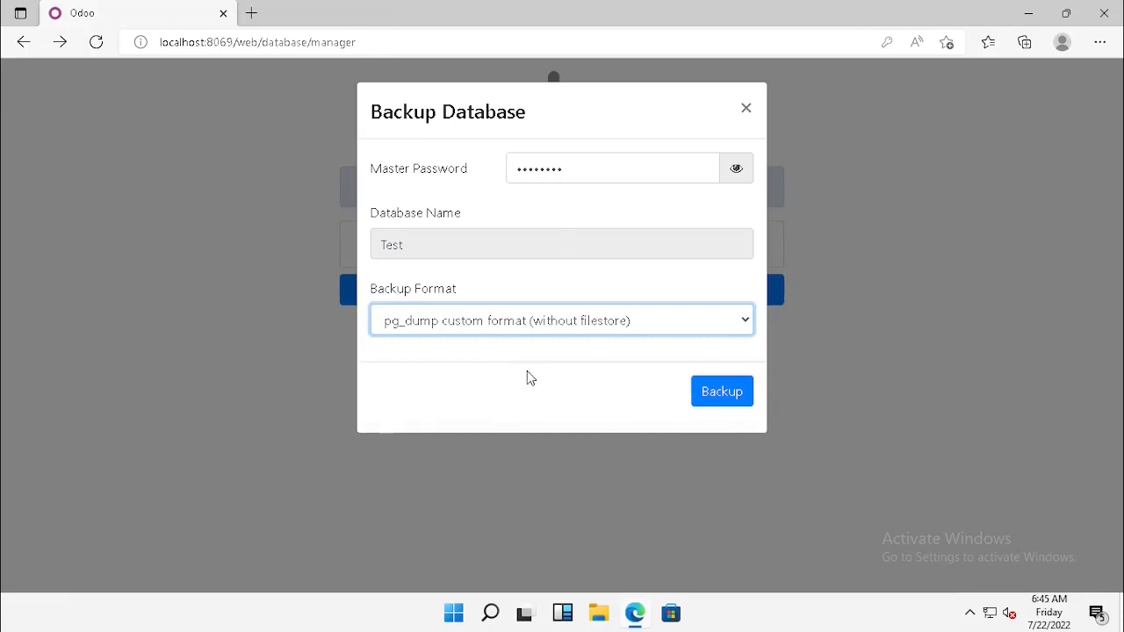
click(720, 391)
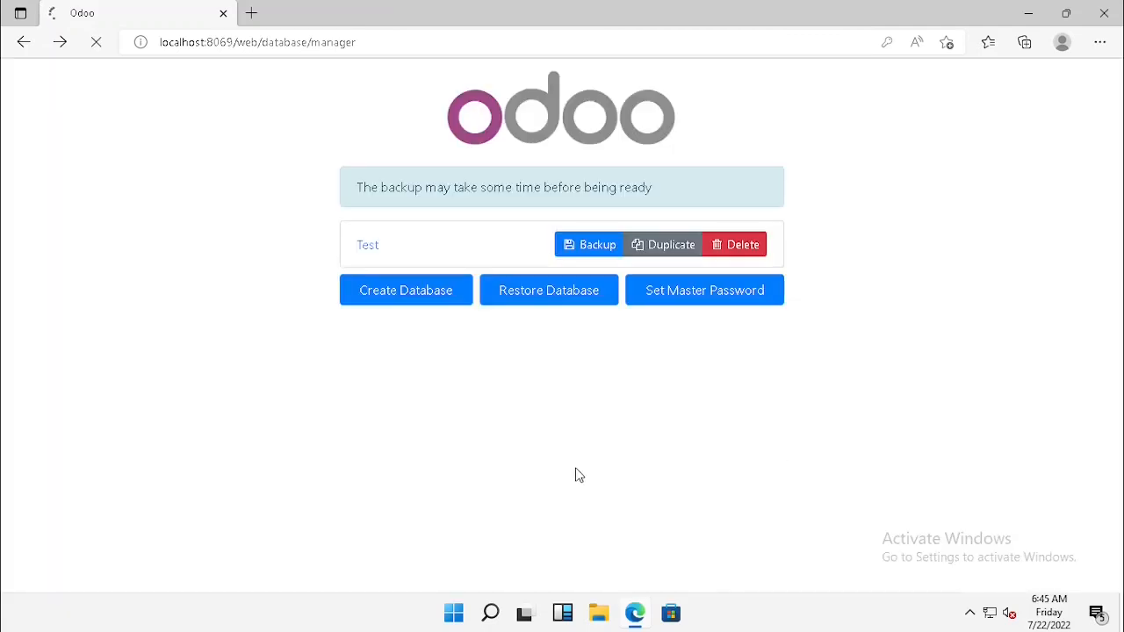
click(1023, 41)
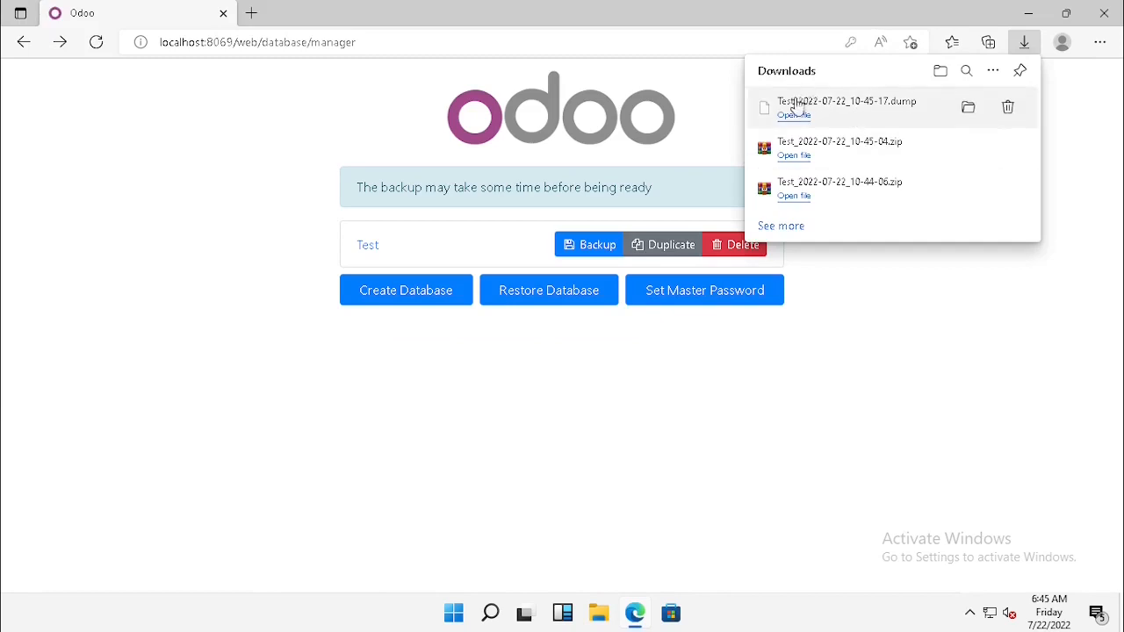
mouse_move(869, 156)
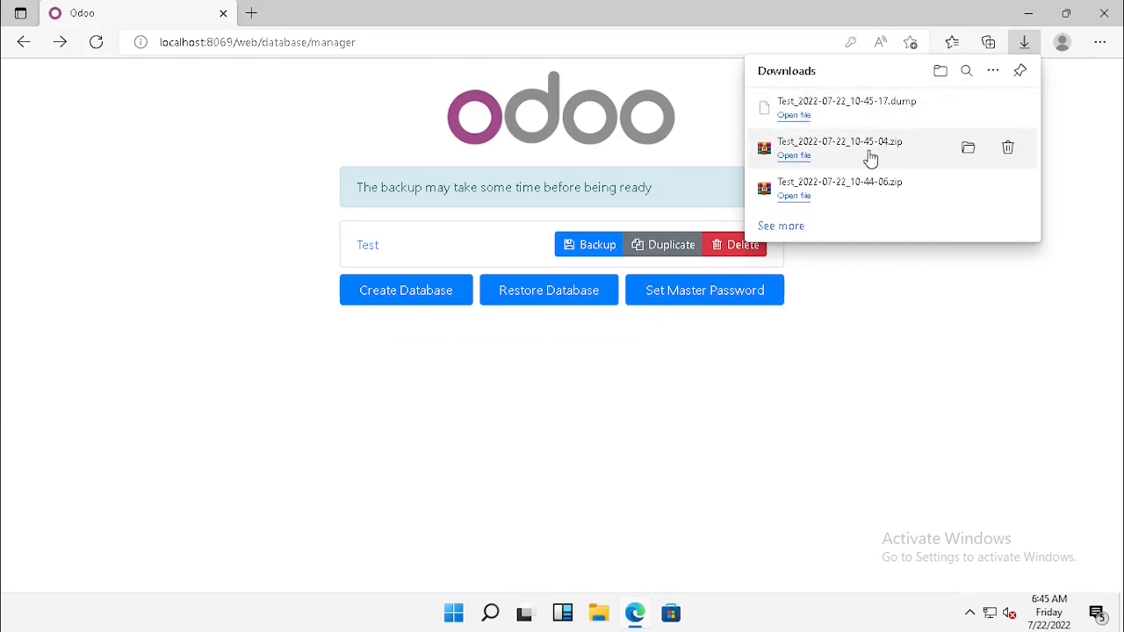
mouse_move(873, 339)
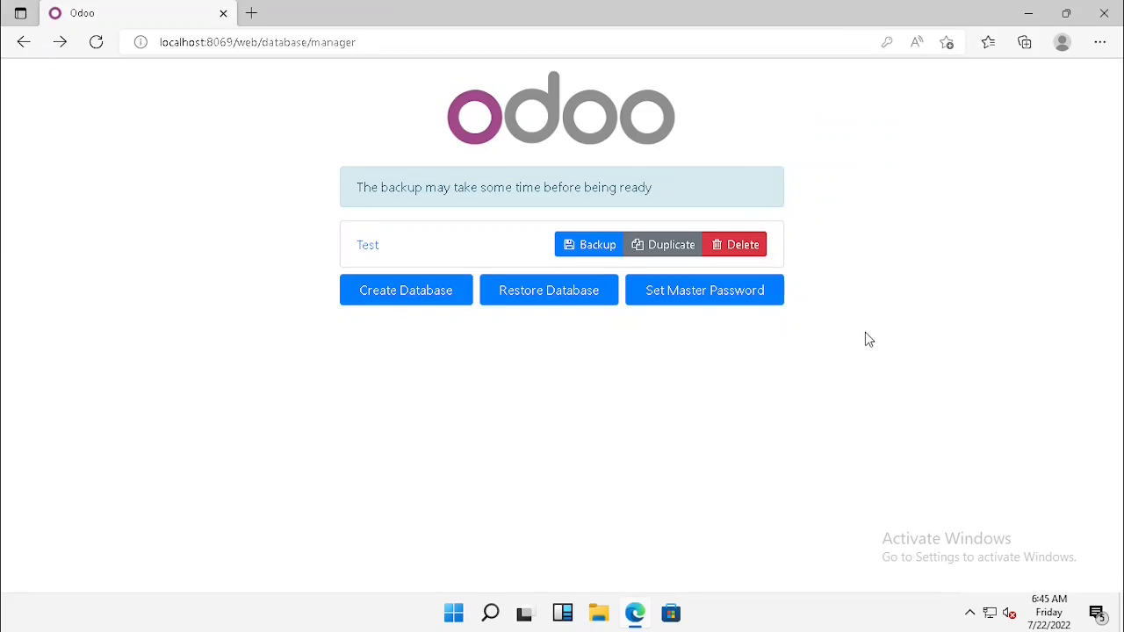
mouse_move(672, 244)
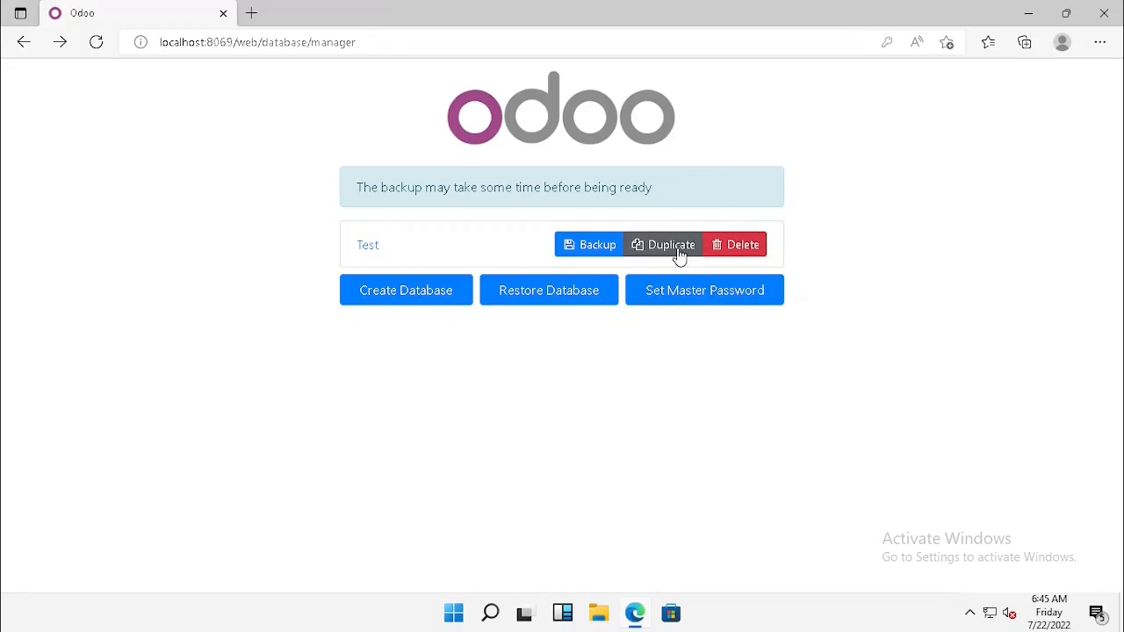
mouse_move(654, 253)
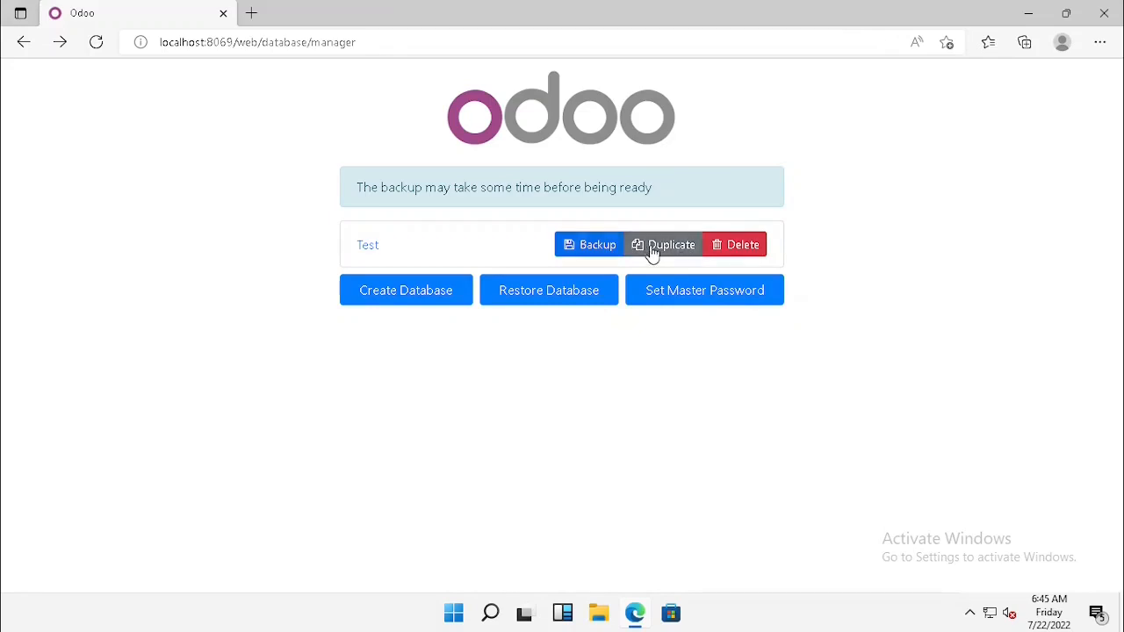
- Start duplicating Test and enter New_Test as the new name
click(670, 244)
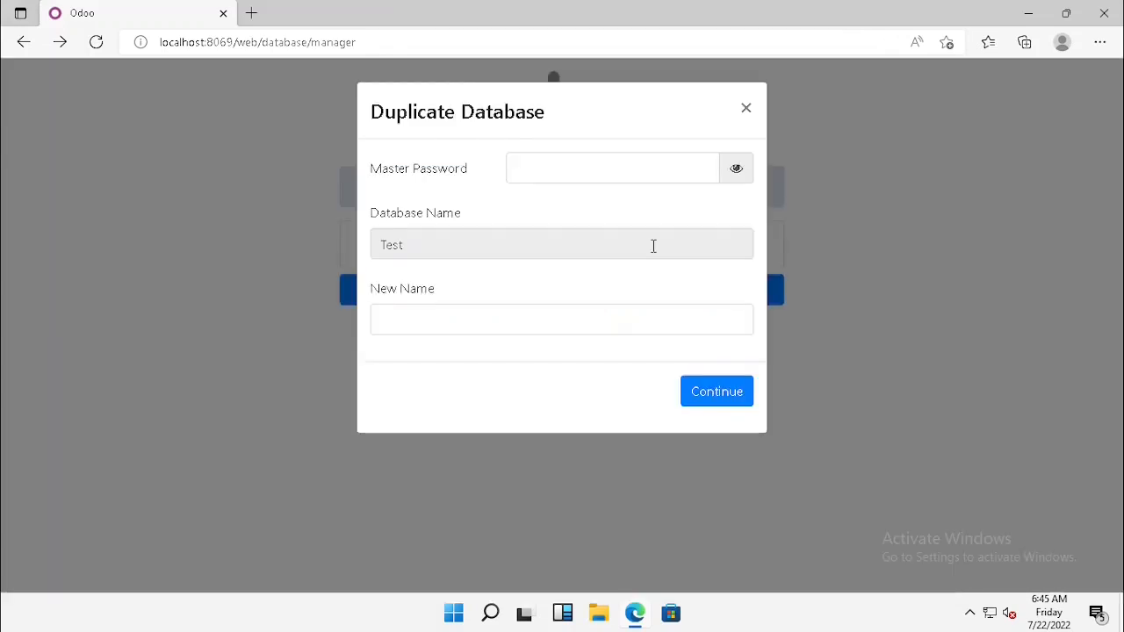
click(561, 319)
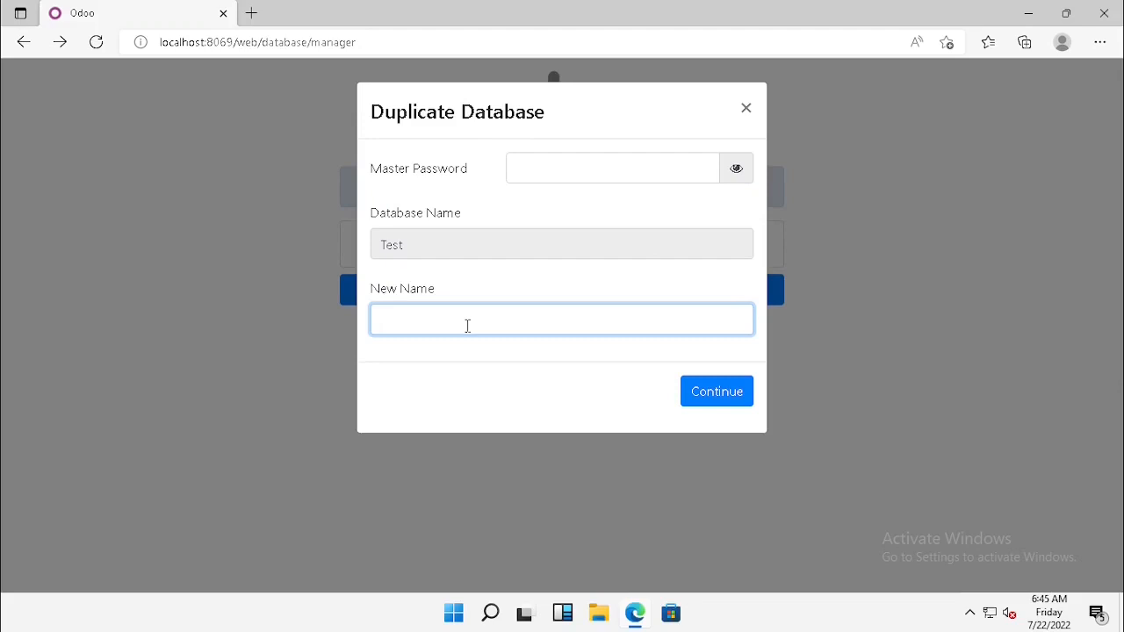
text(New)
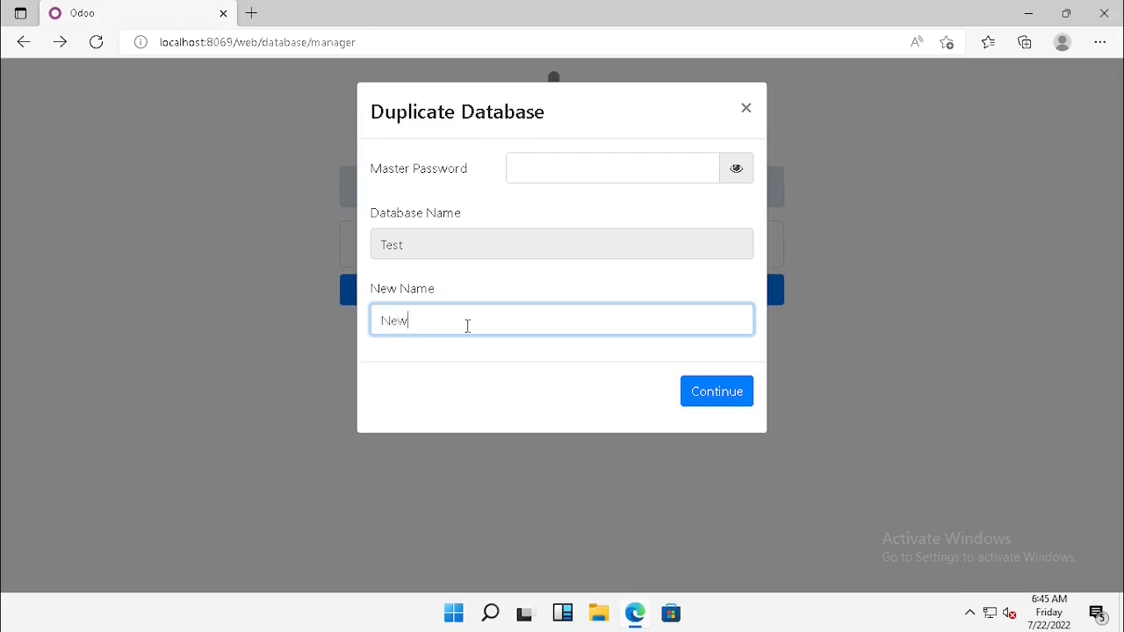
text(_Tes)
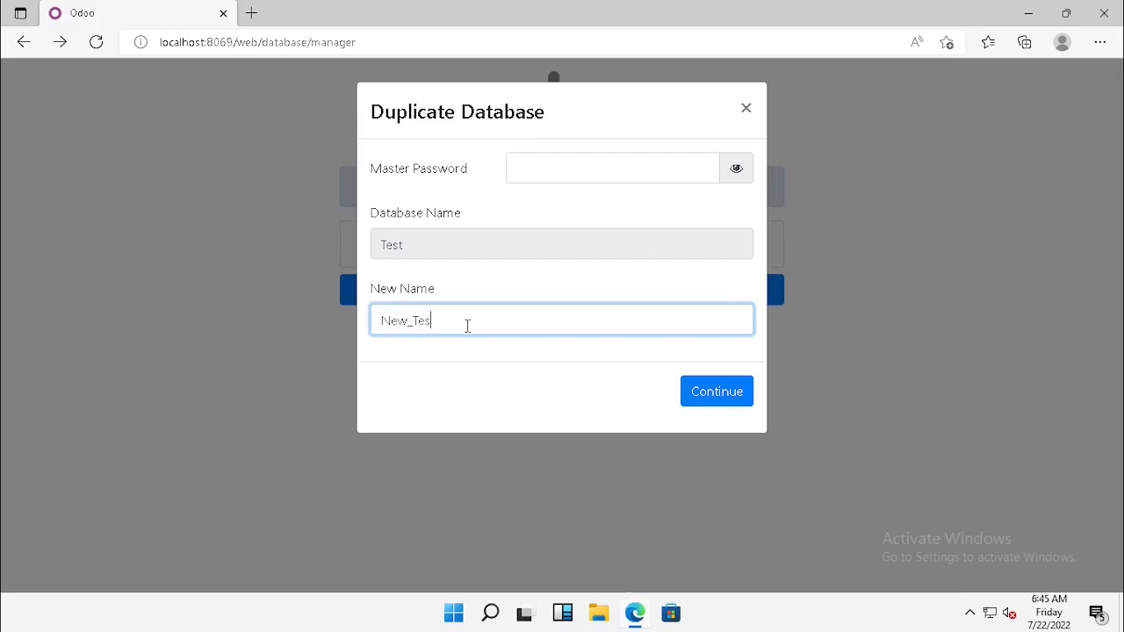
text(t)
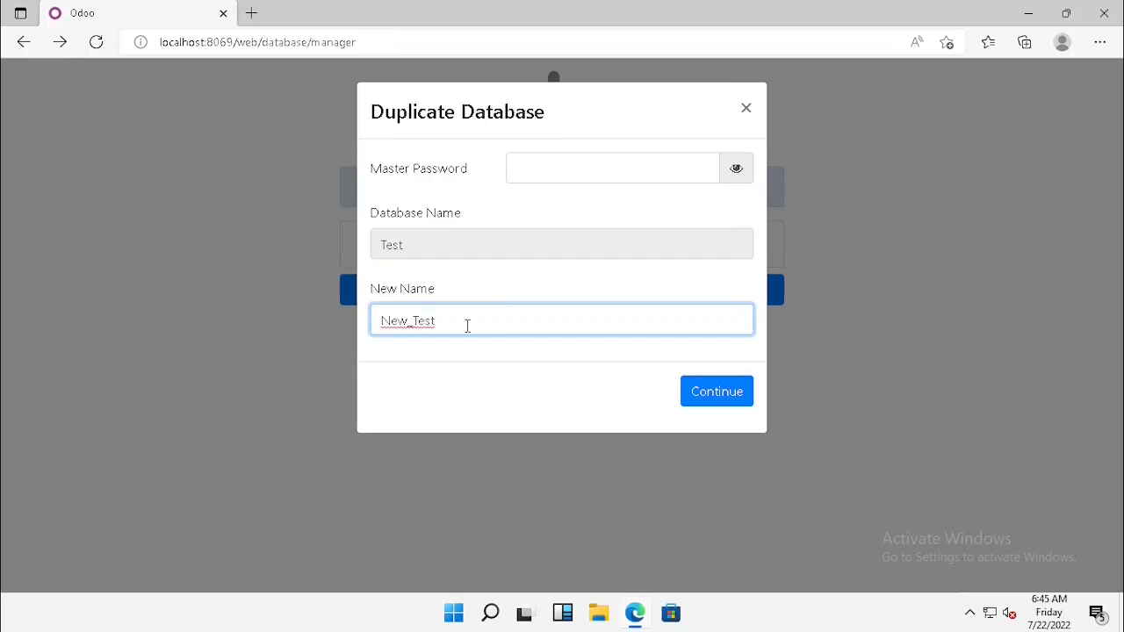
- Enter and verify the master password, then submit the duplication
click(612, 168)
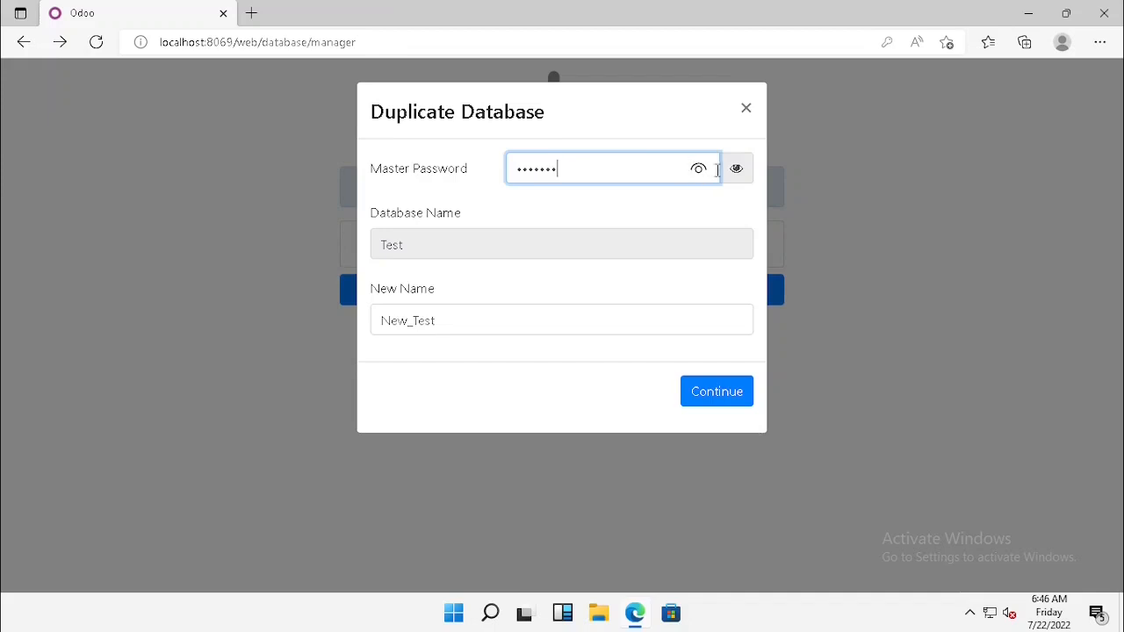
click(697, 167)
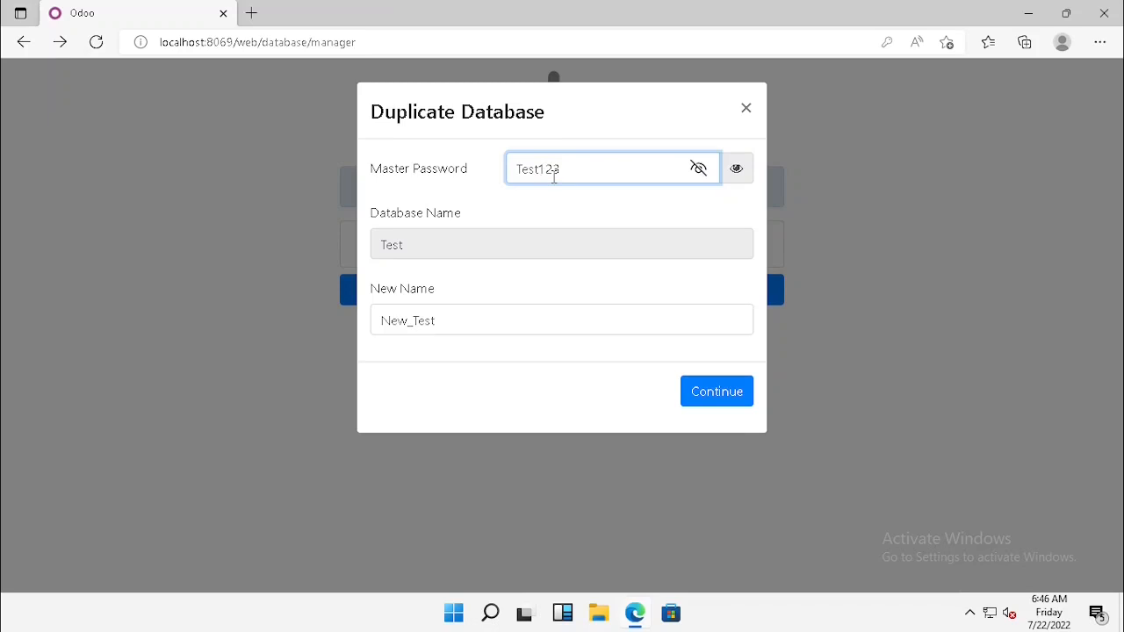
text(@)
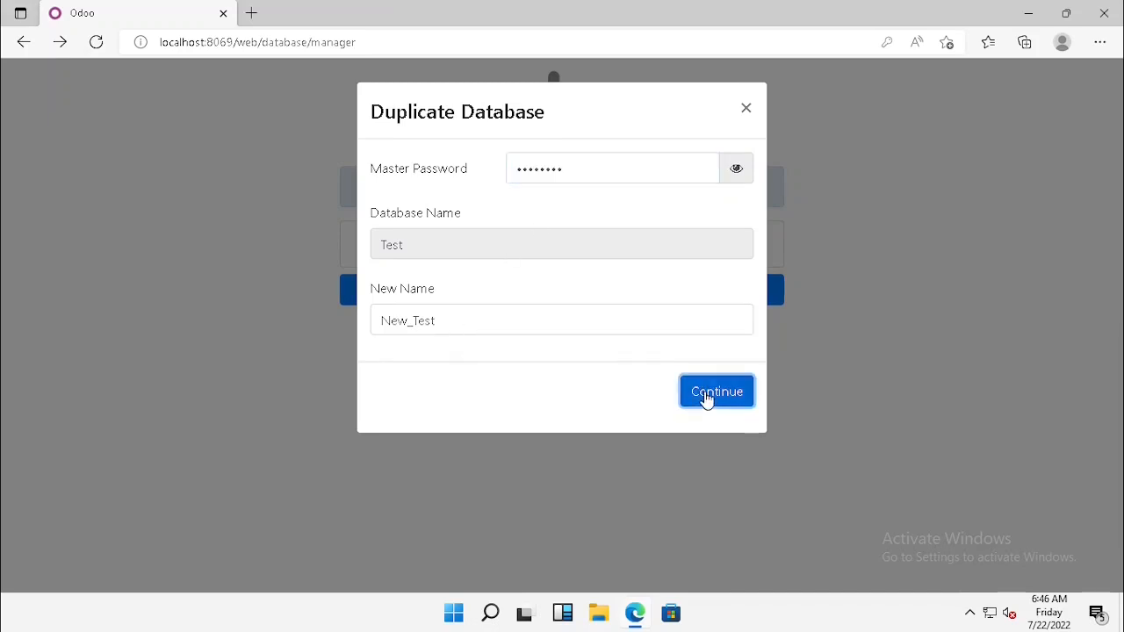
click(716, 391)
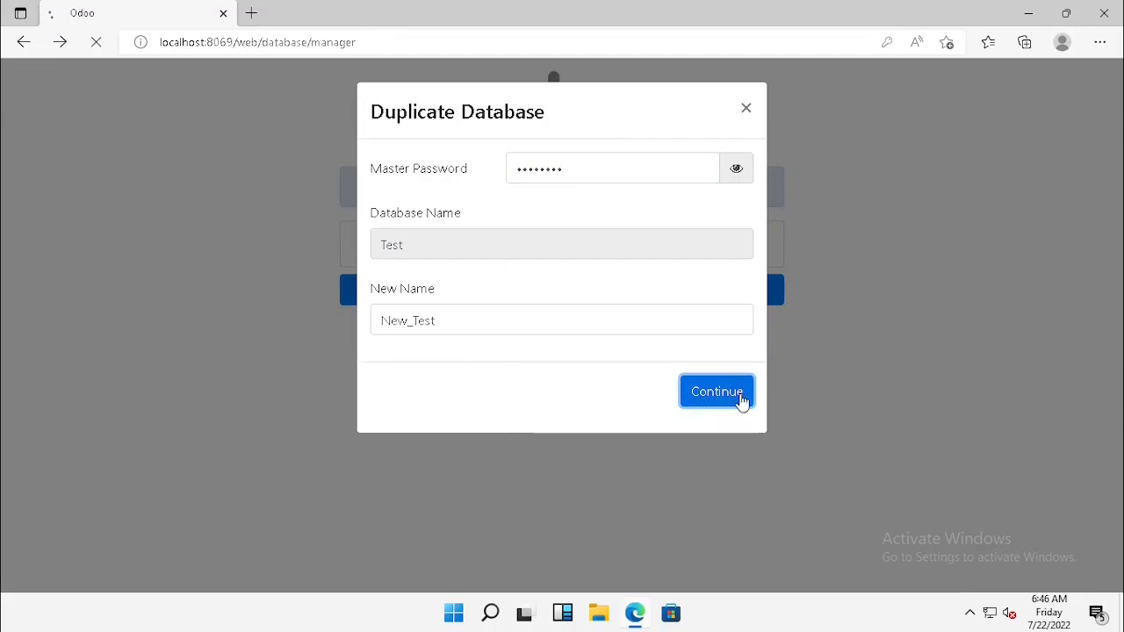
click(717, 390)
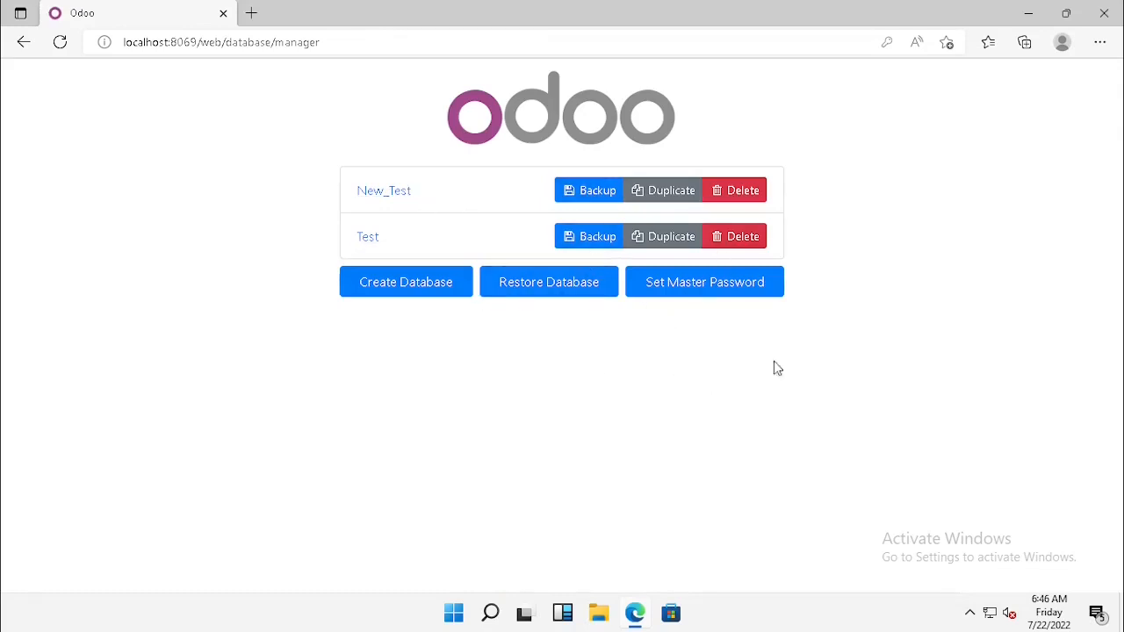
mouse_move(848, 402)
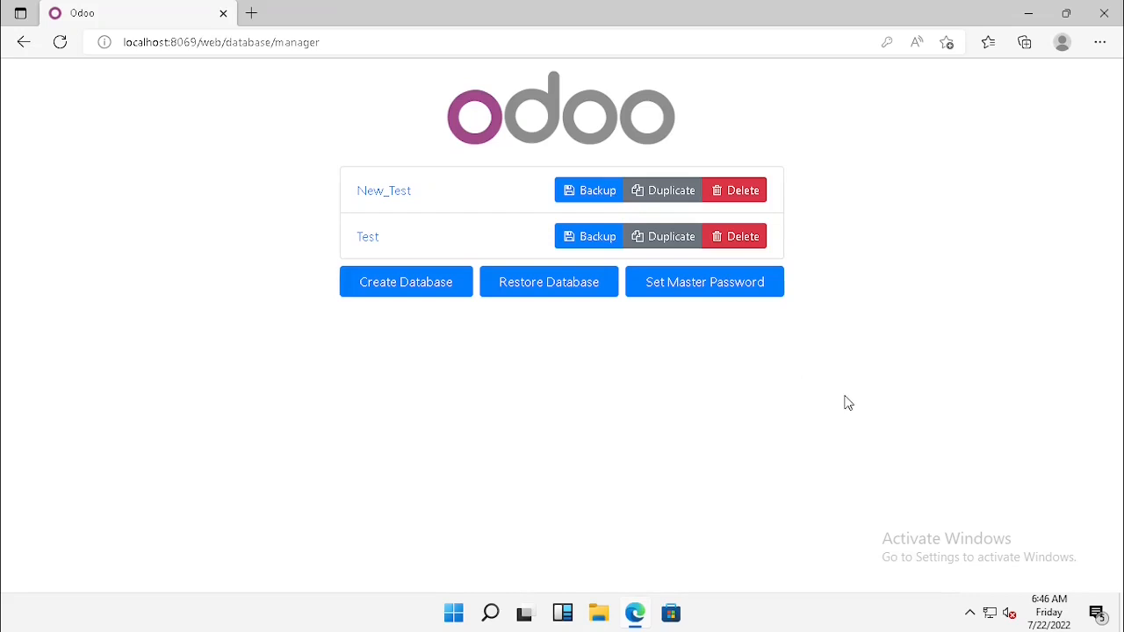
mouse_move(731, 327)
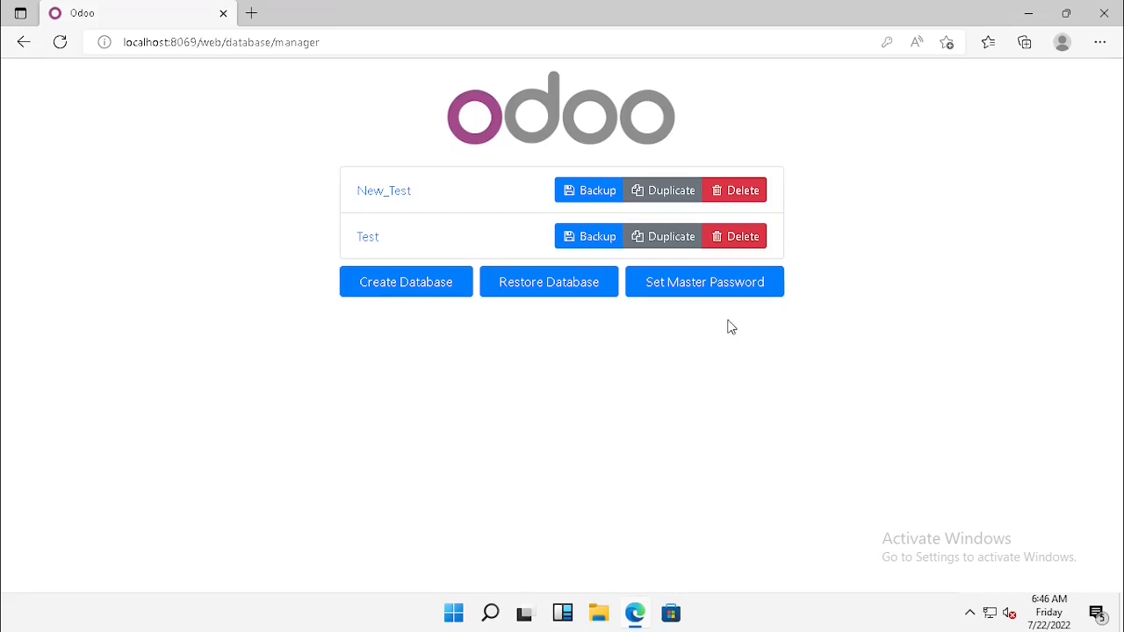
mouse_move(367, 237)
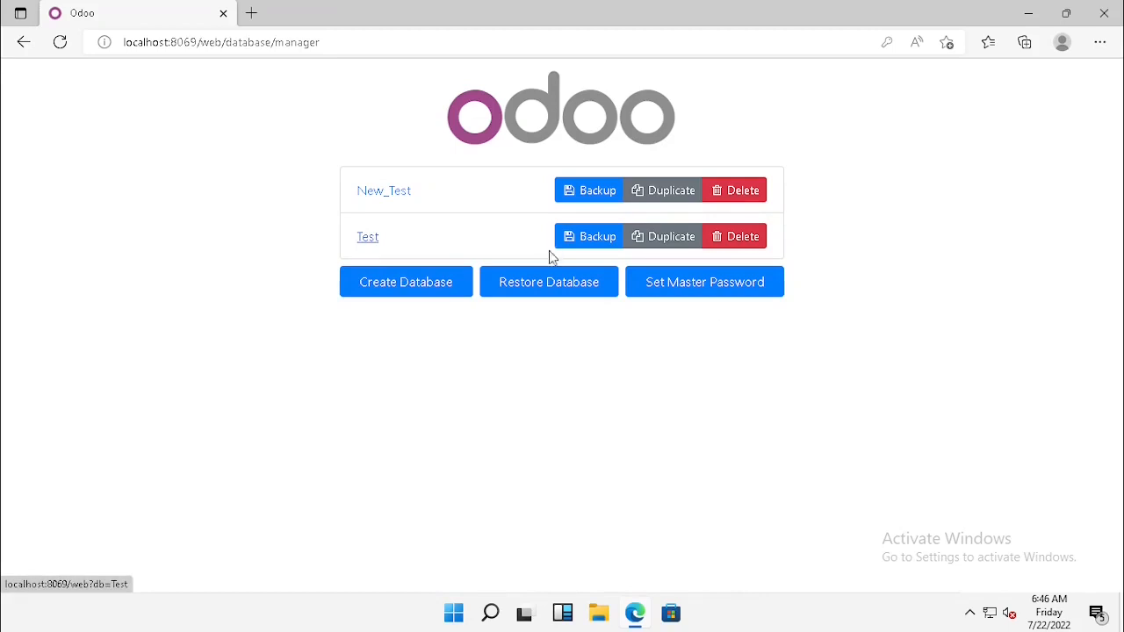
- Choose Test_2022-07-22_10-45-04 from Downloads as the backup file to restore
click(549, 281)
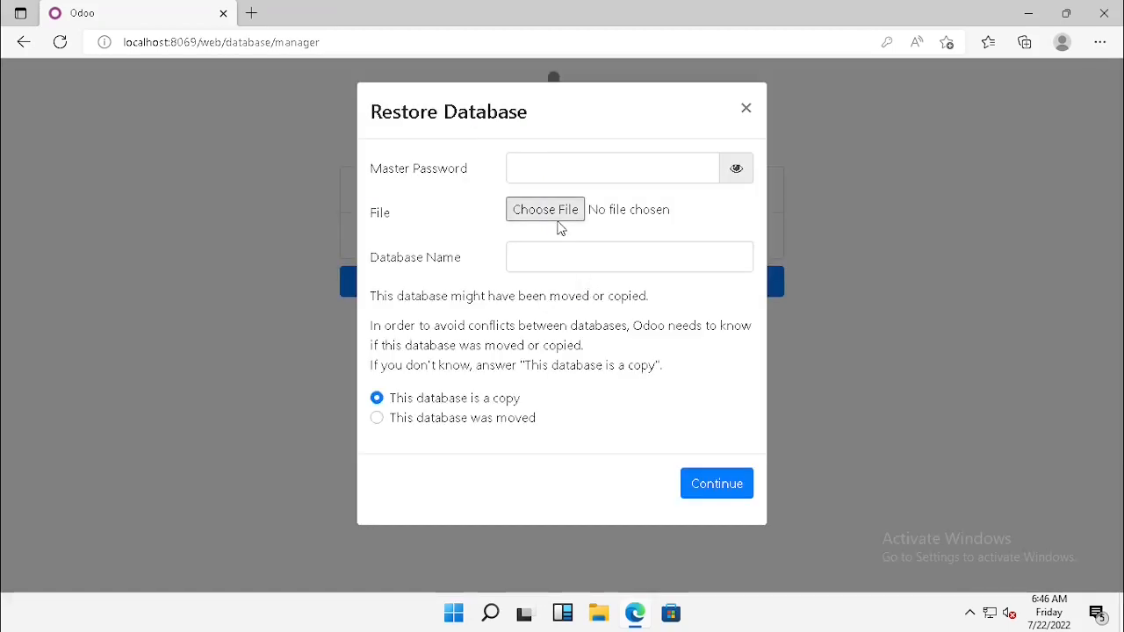
click(545, 209)
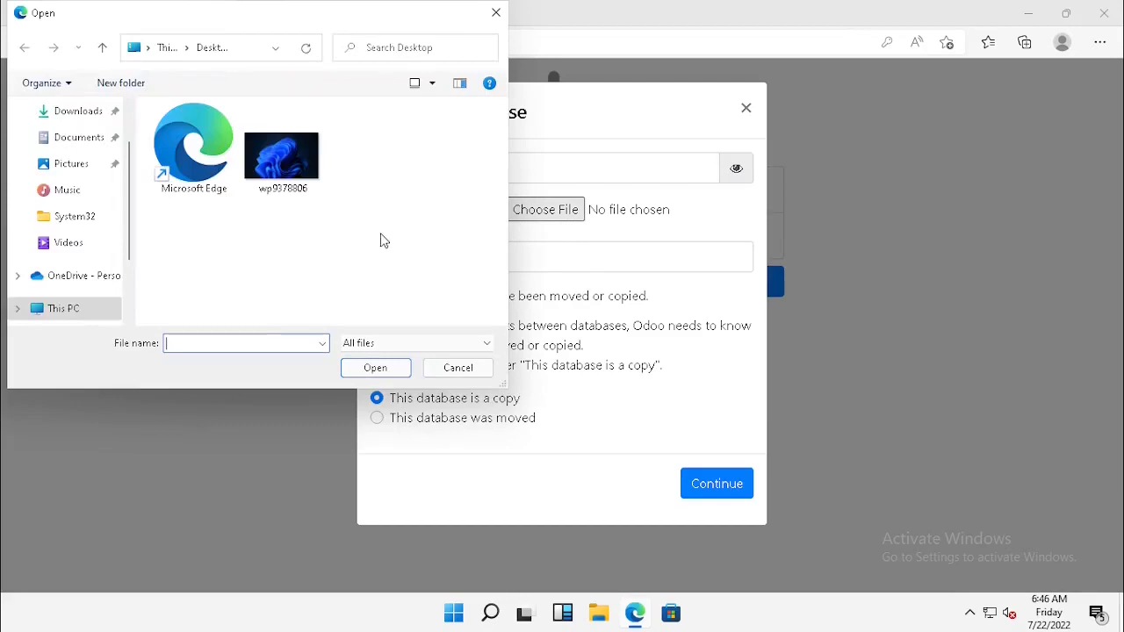
click(78, 110)
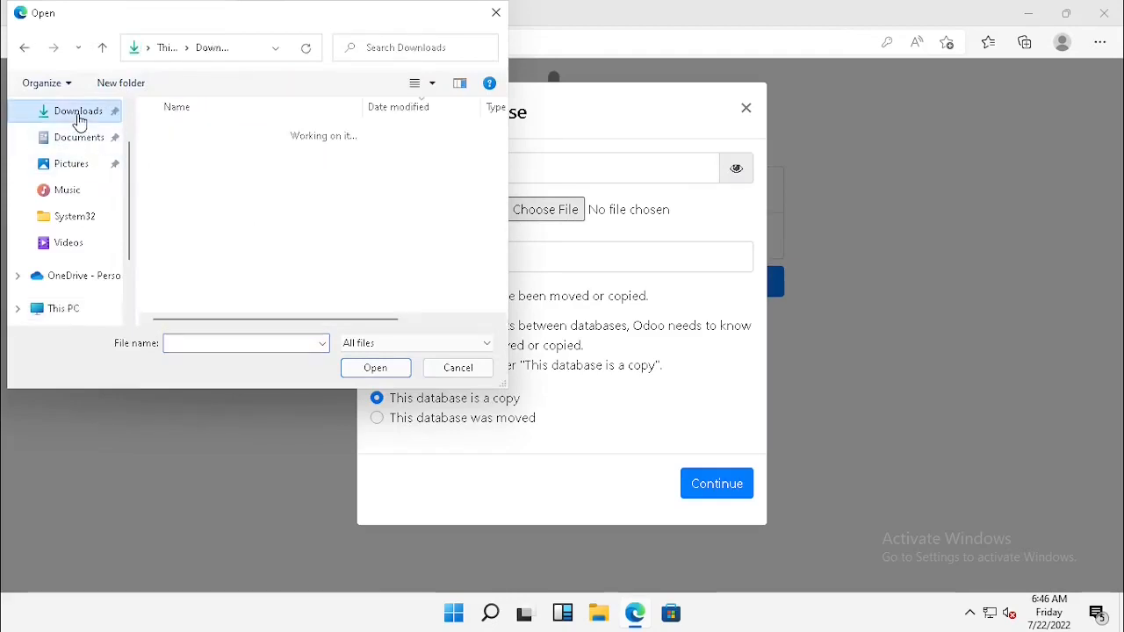
click(77, 110)
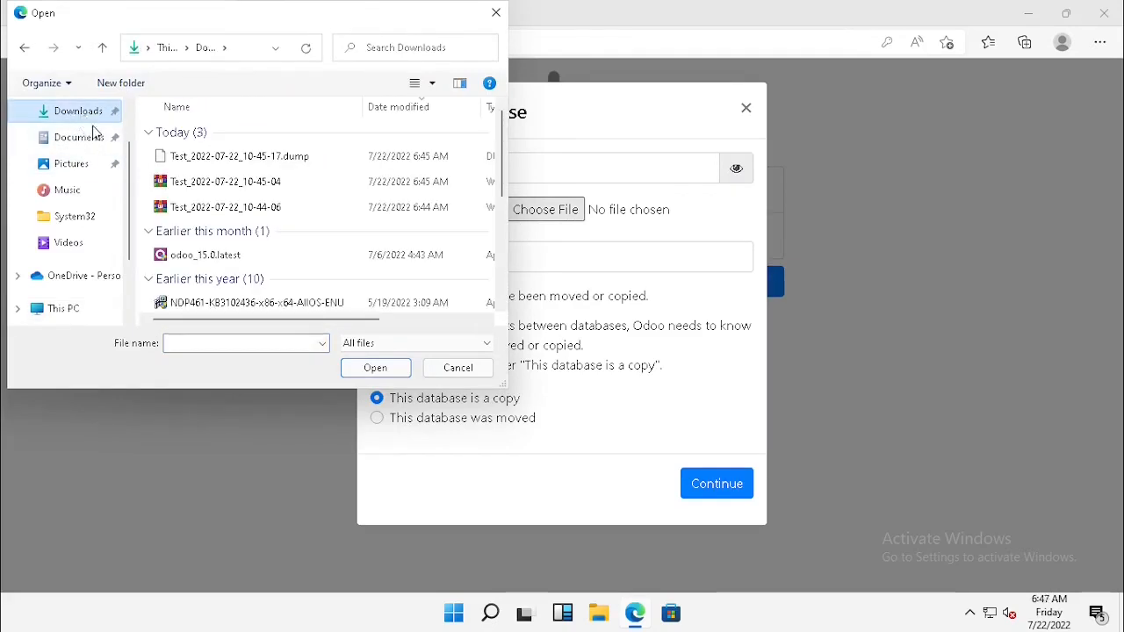
click(226, 181)
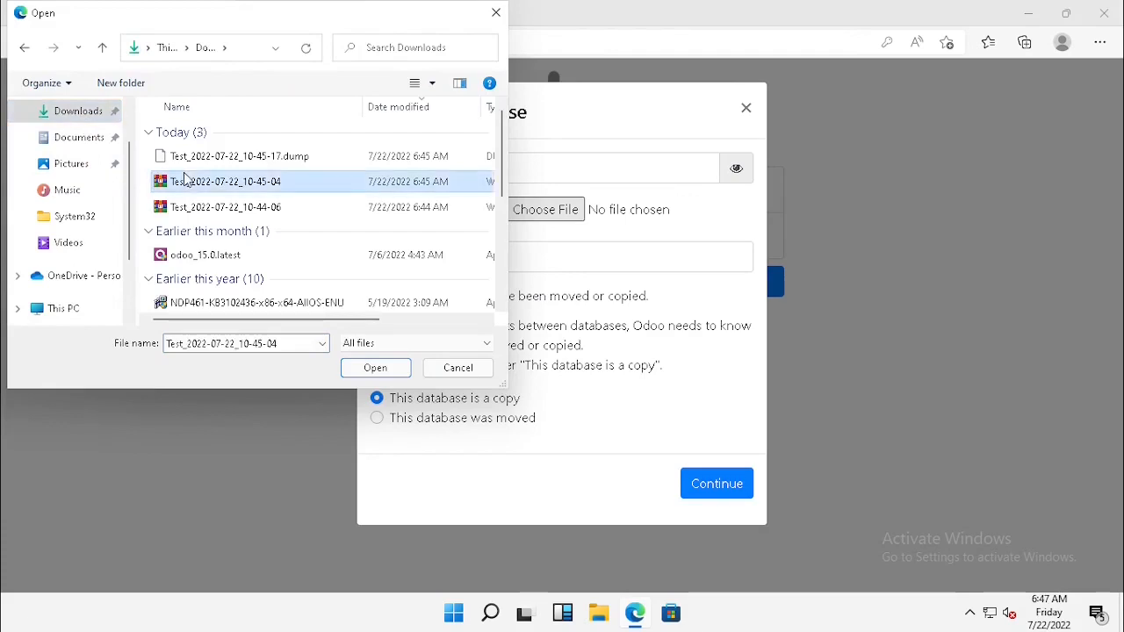
click(456, 367)
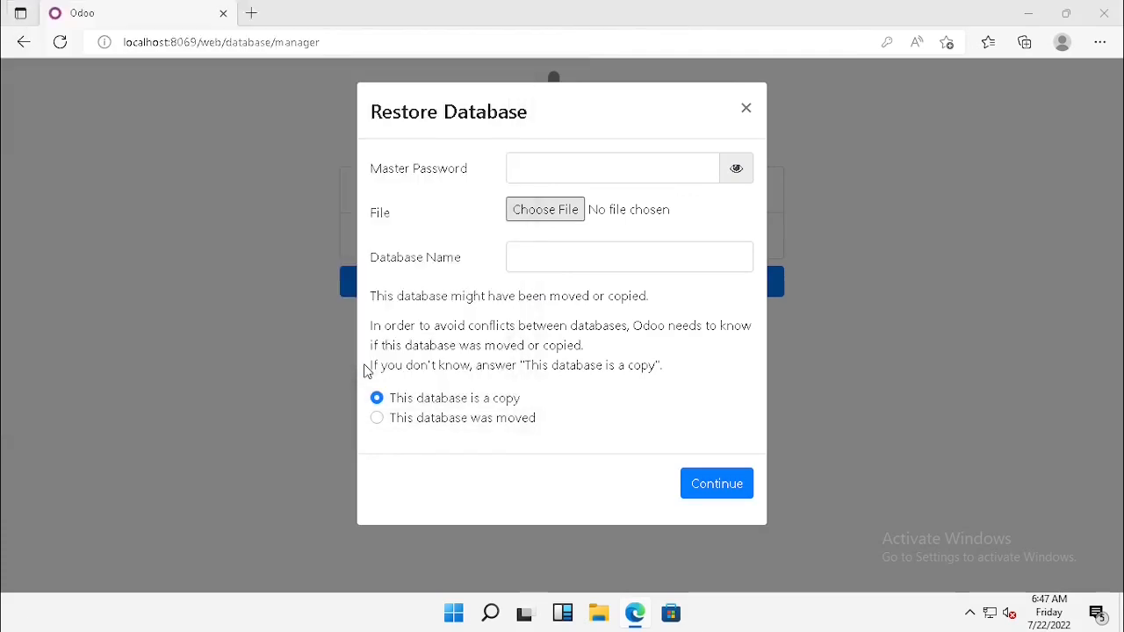
- Enter and reveal the master password, and name the restored database Restore_Test
click(716, 483)
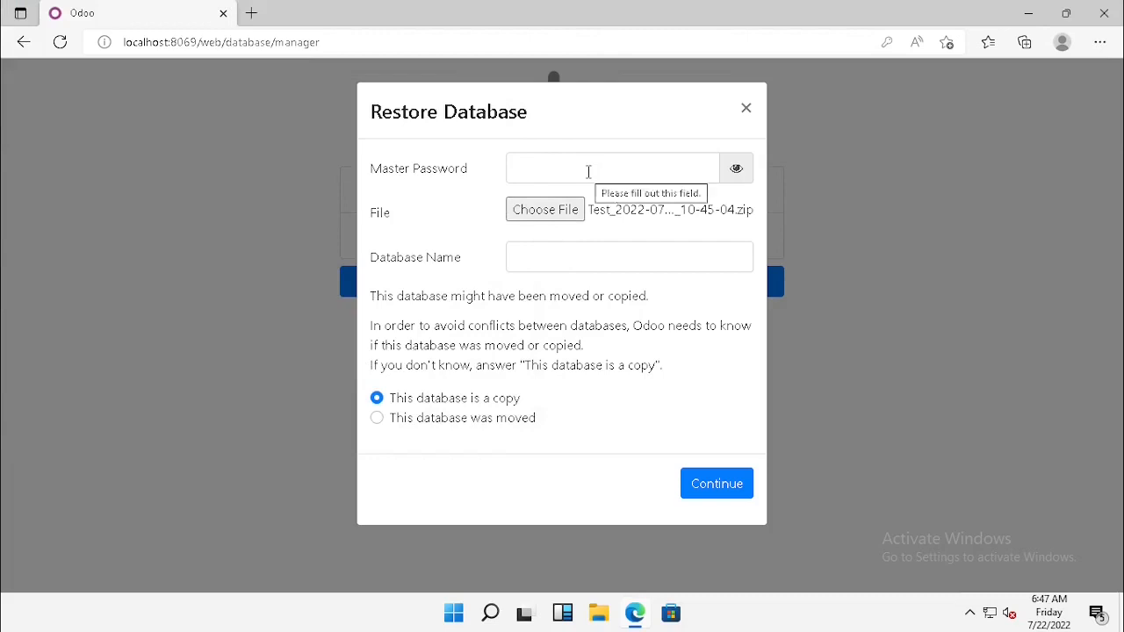
text(•)
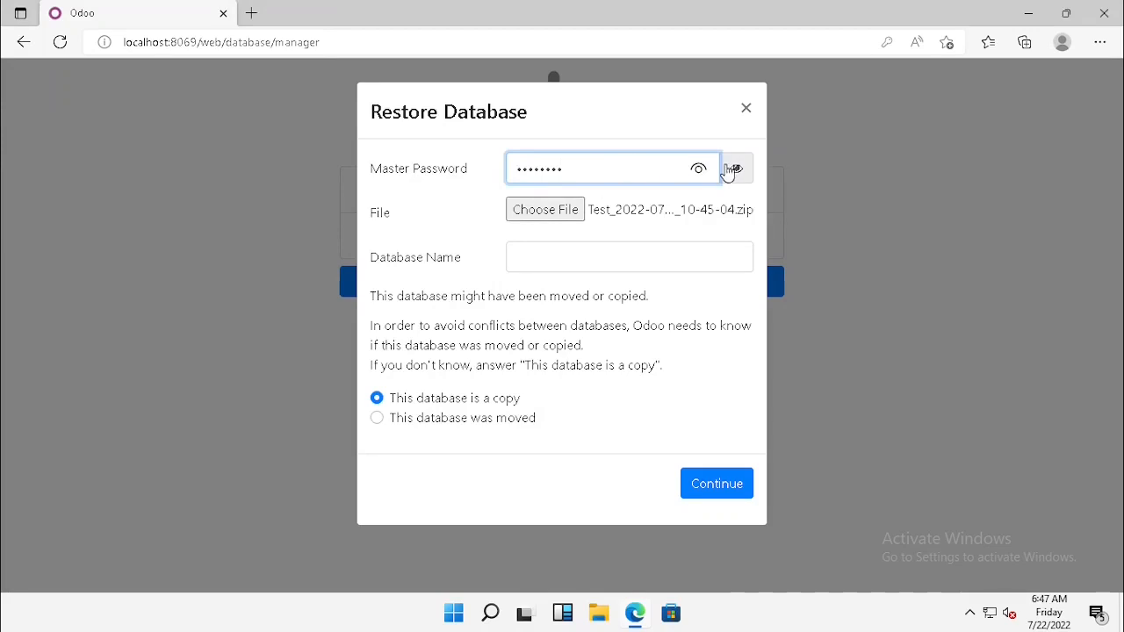
click(629, 257)
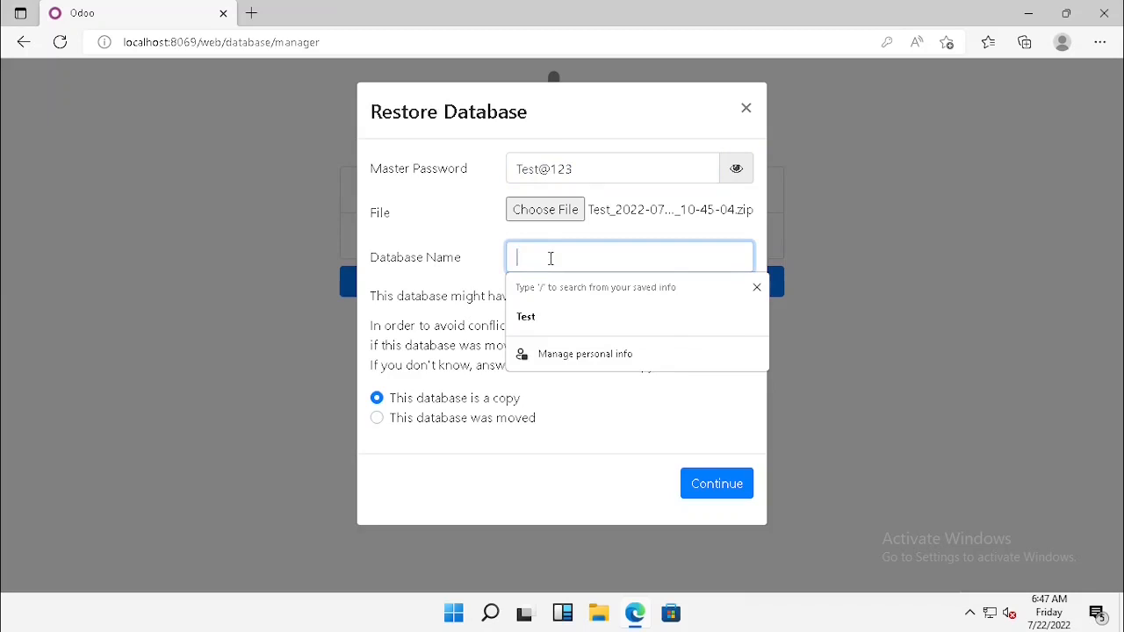
text(Resto)
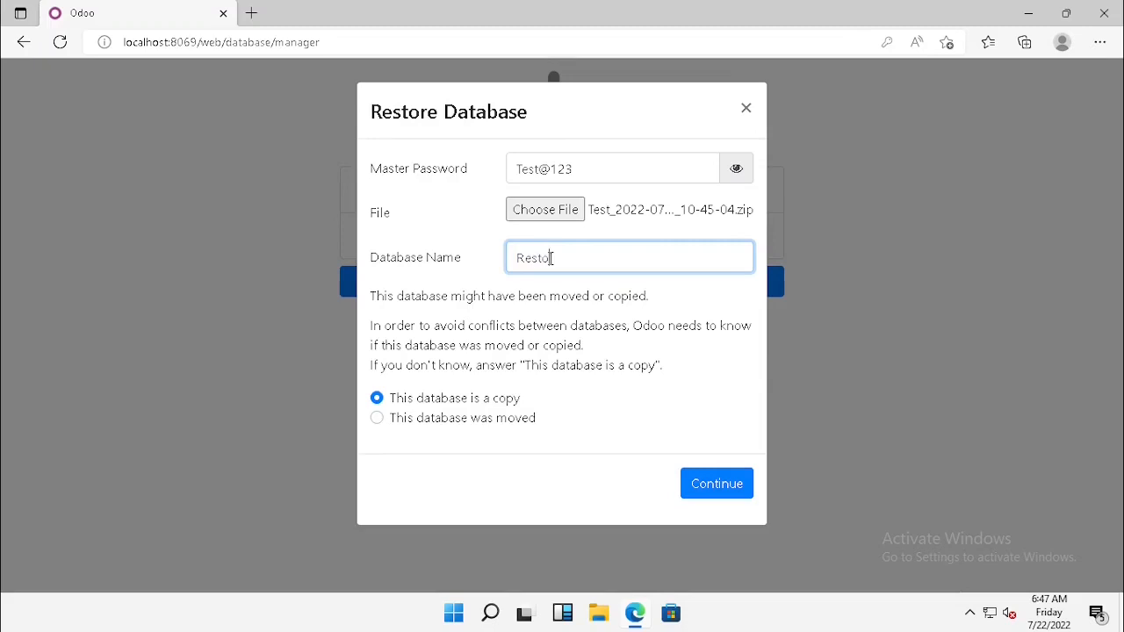
text(re)
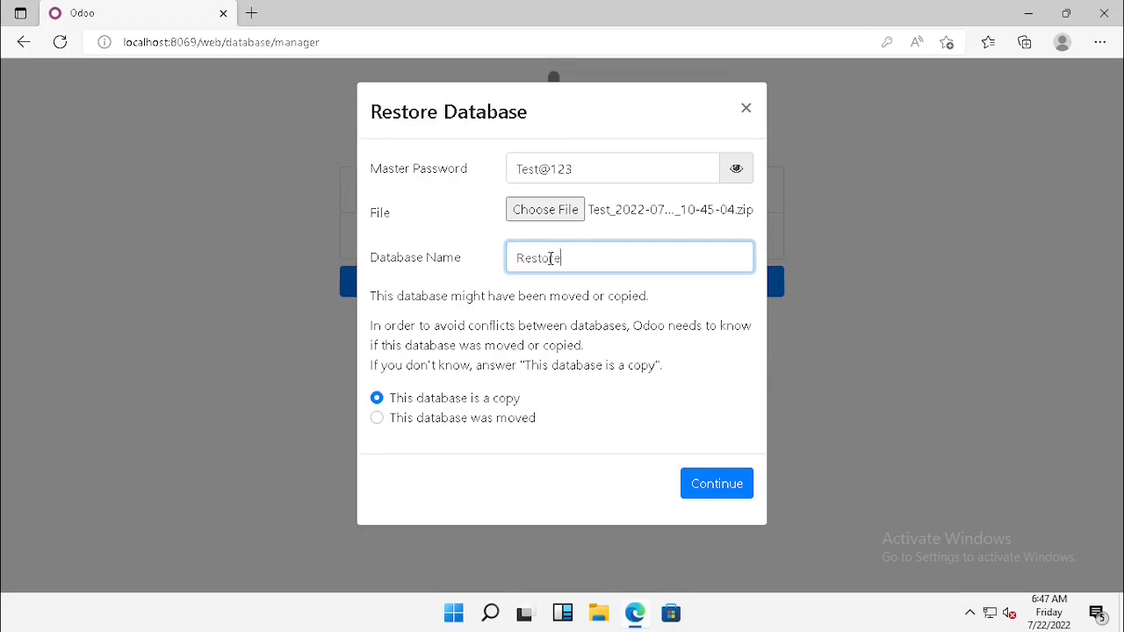
text(_Test)
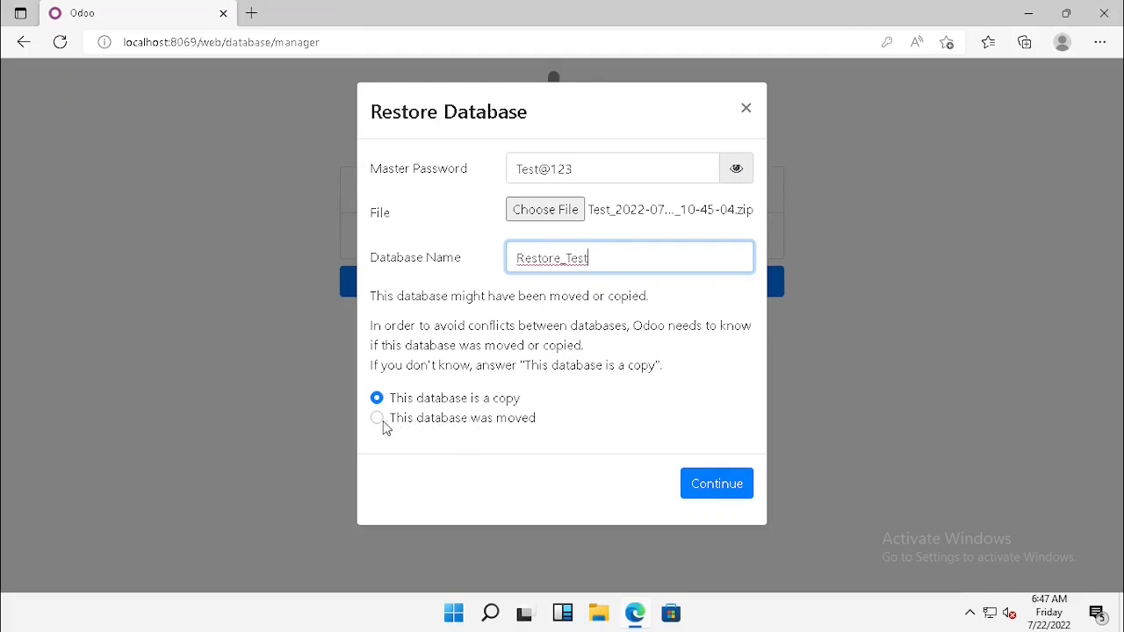
- Toggle the restore options, keep 'This database is a copy', and submit the restore
click(377, 417)
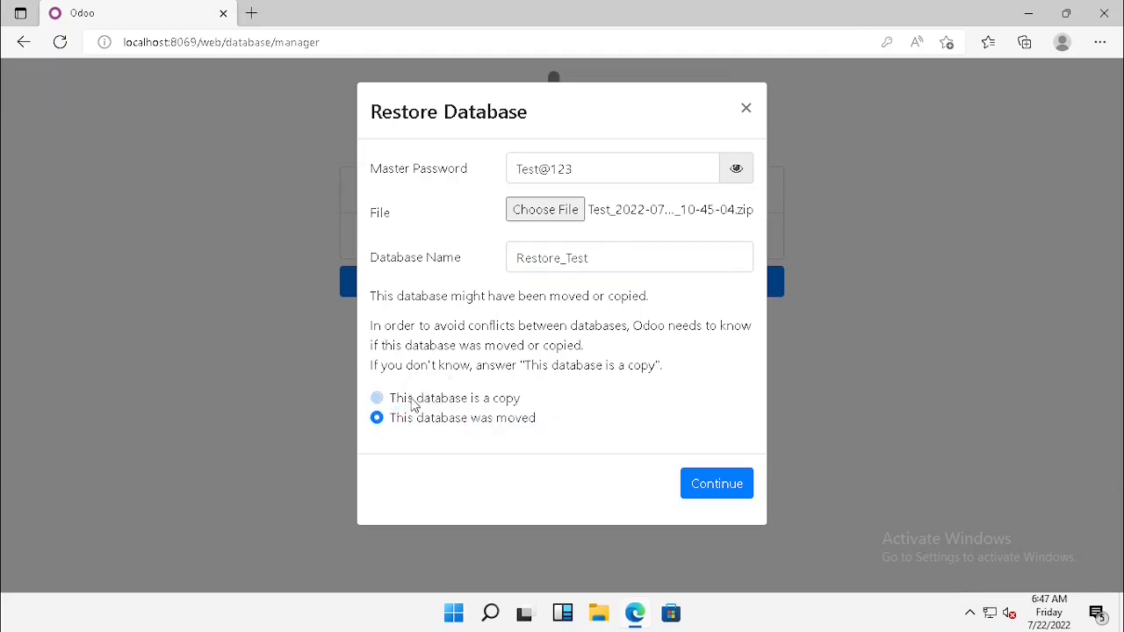
double_click(452, 398)
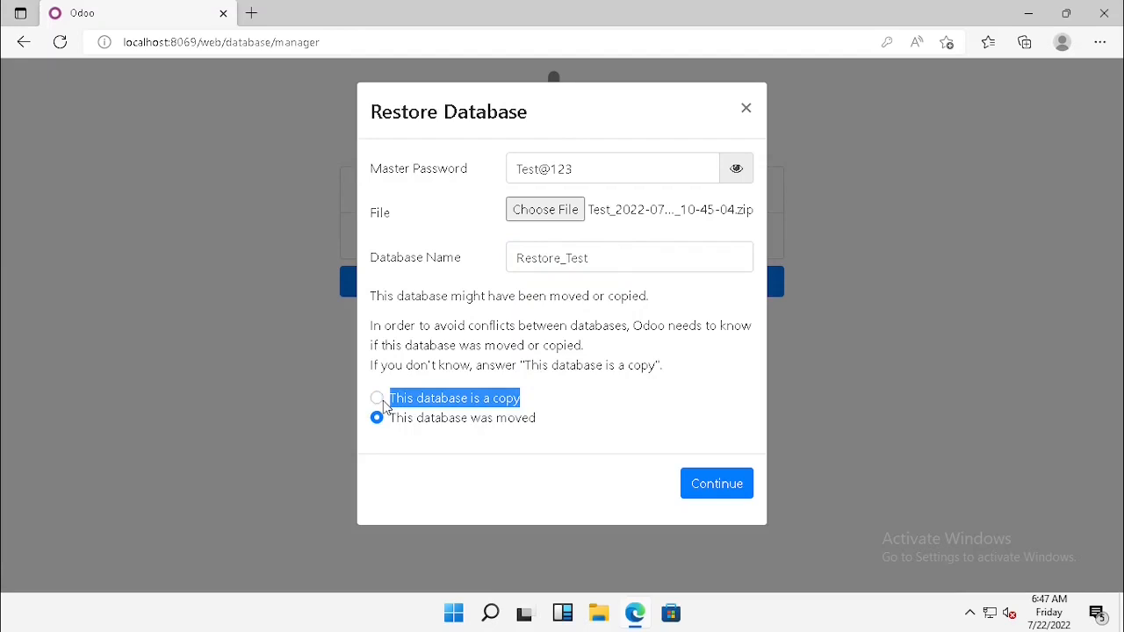
click(377, 418)
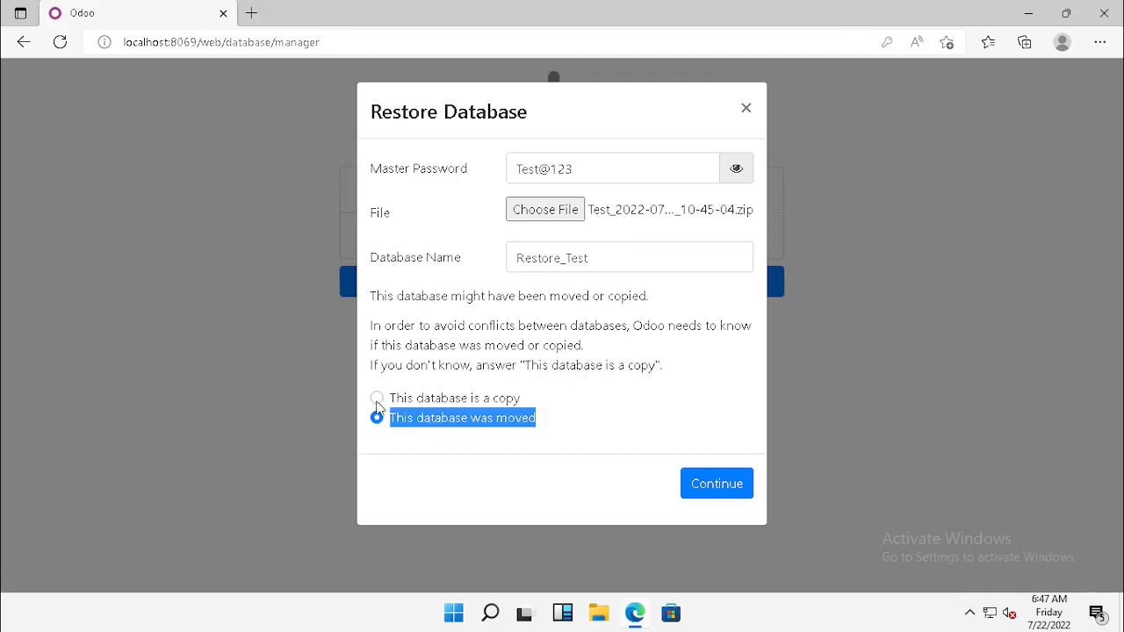
click(376, 398)
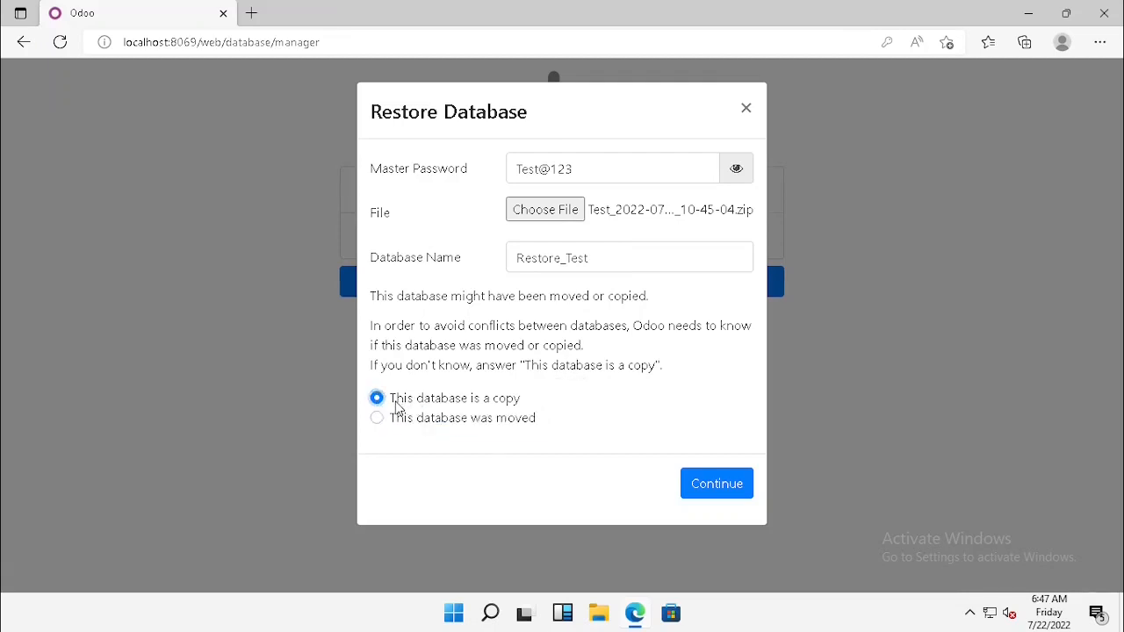
double_click(447, 397)
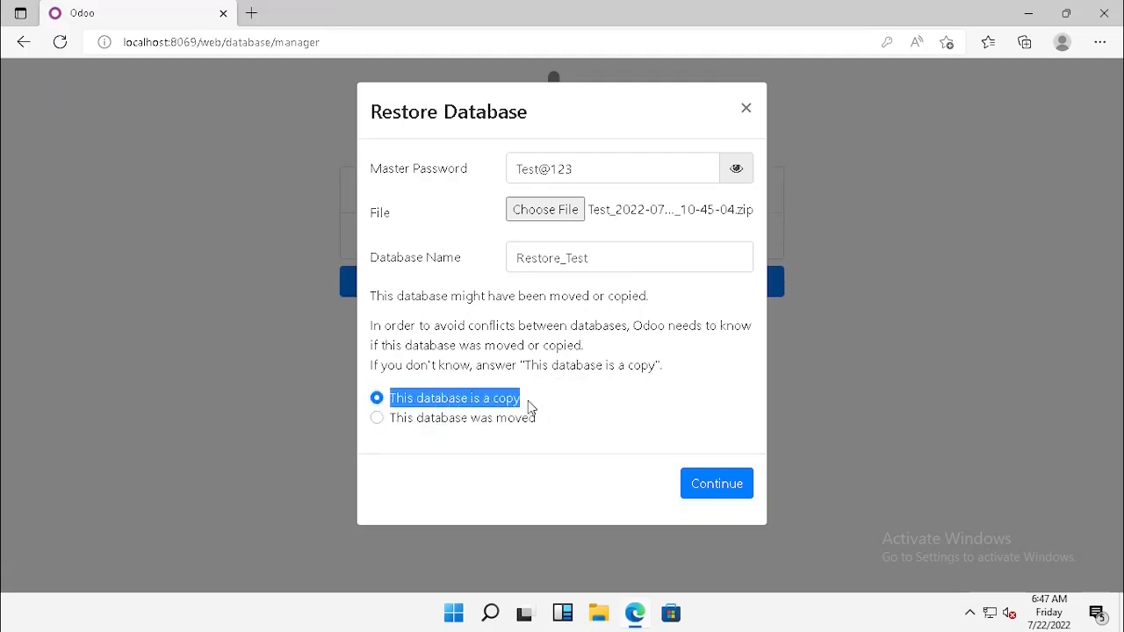
click(716, 482)
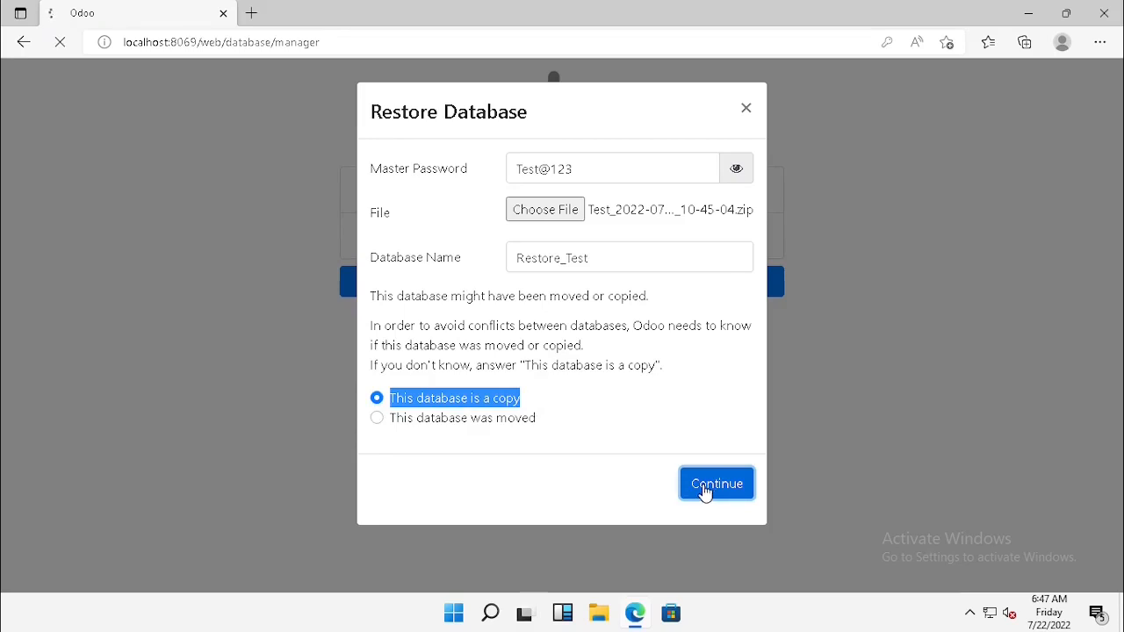
click(716, 483)
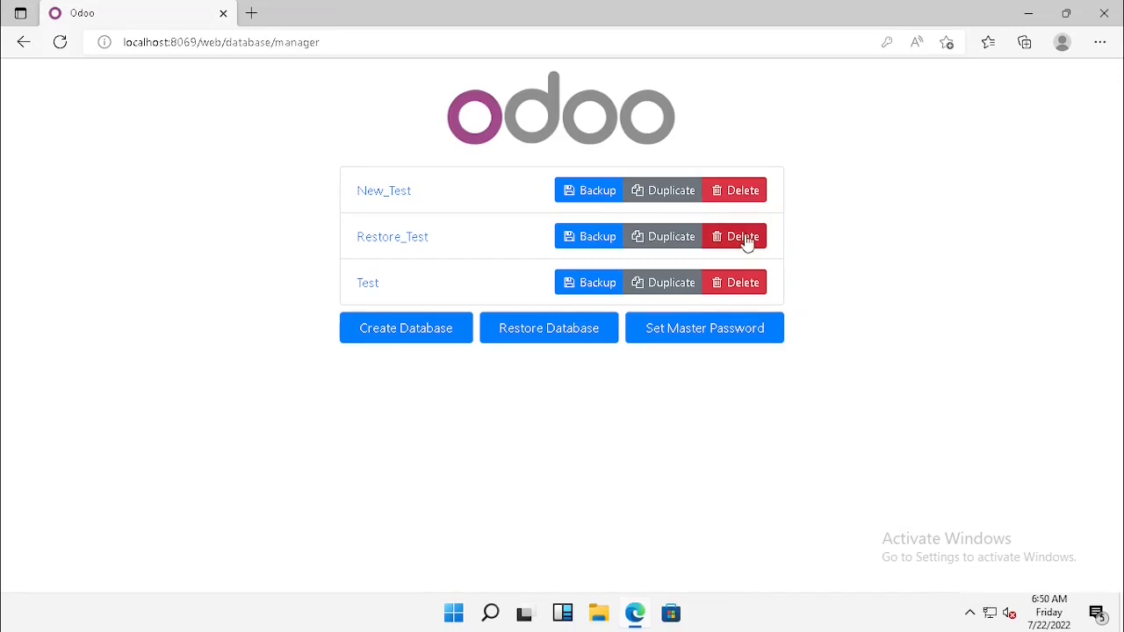
mouse_move(735, 189)
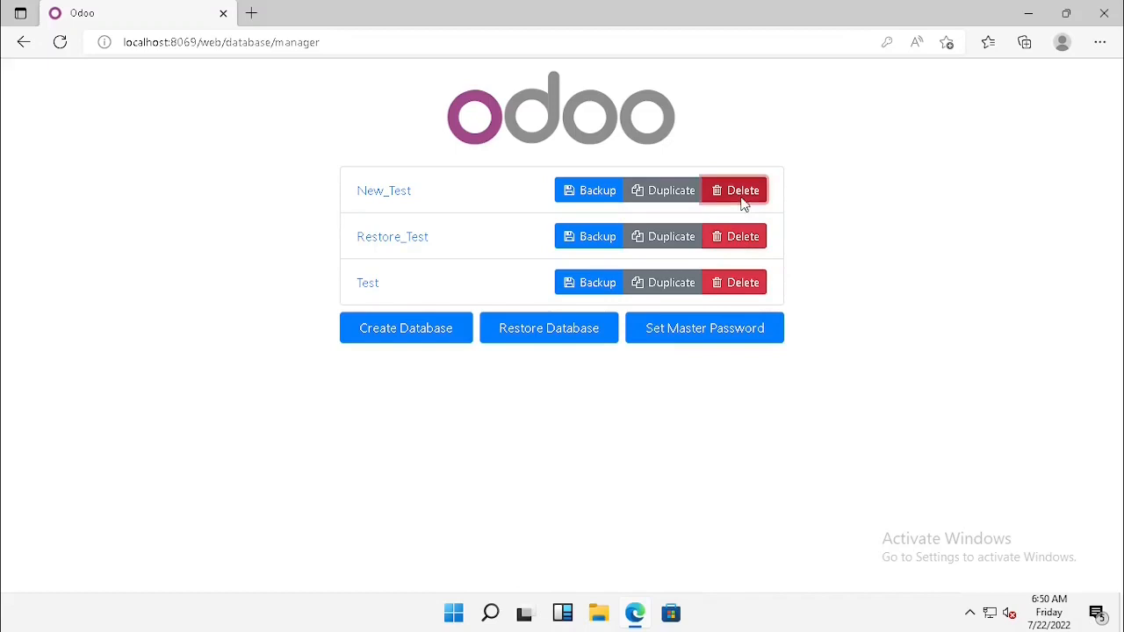
- Open the Delete form for the New_Test database
click(740, 189)
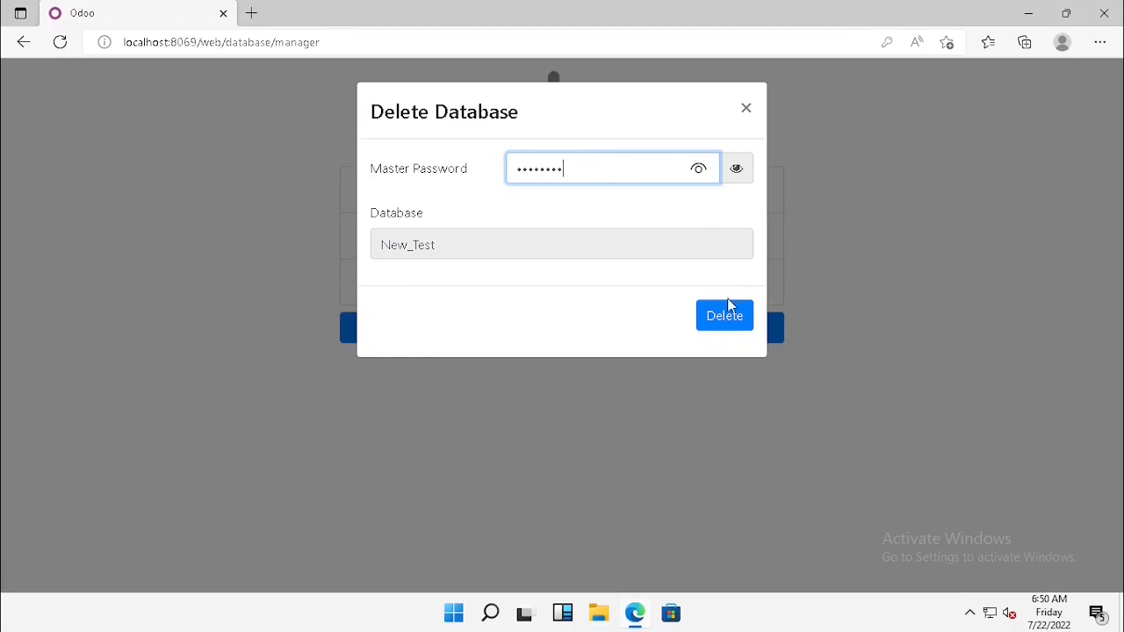
- Confirm deleting New_Test, leaving Restore_Test and Test
click(724, 315)
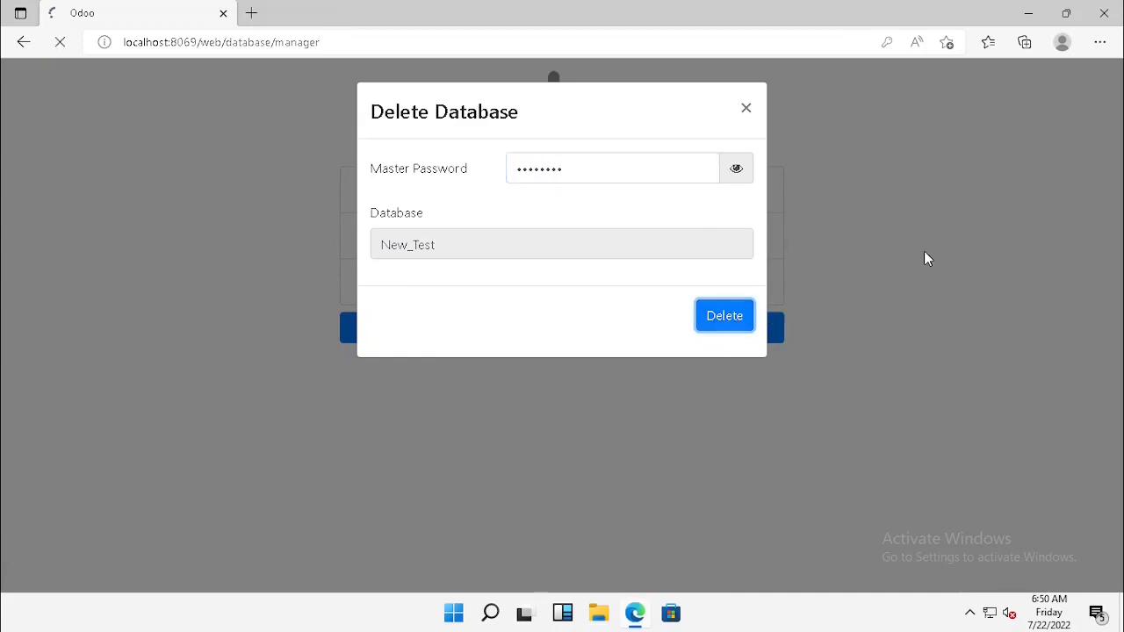
click(723, 315)
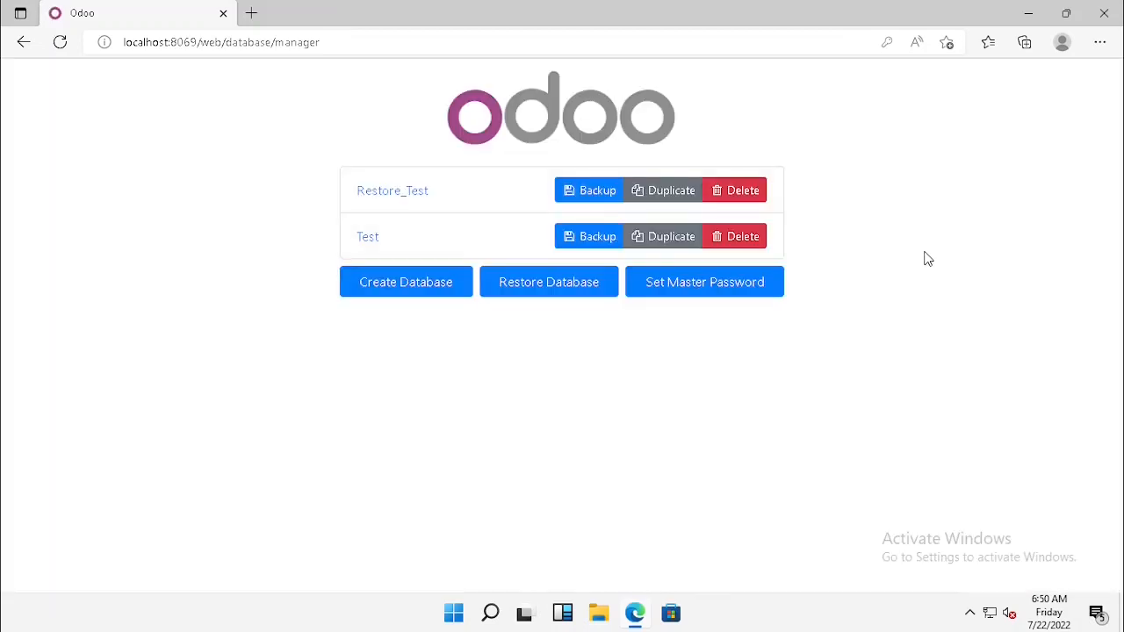